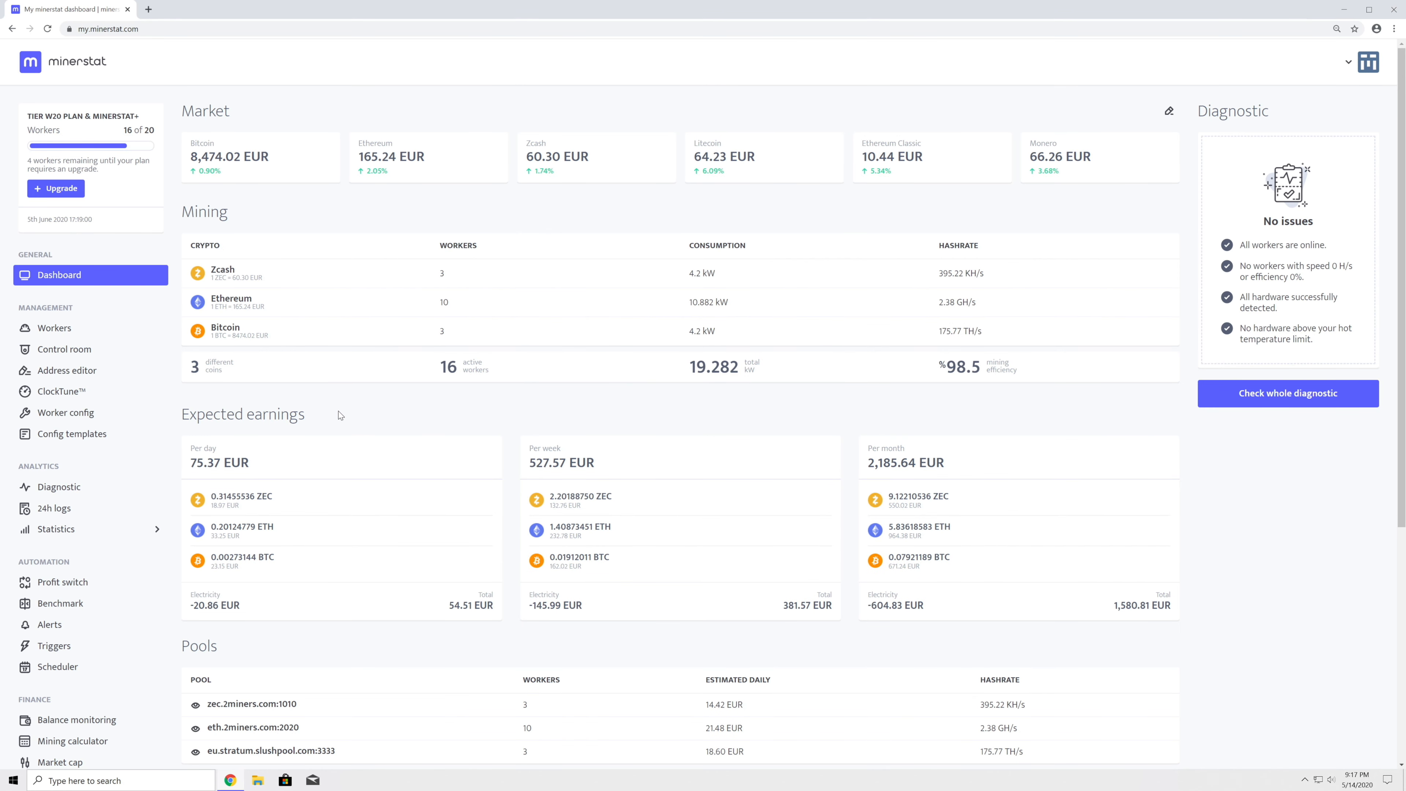
mouse_move(119, 650)
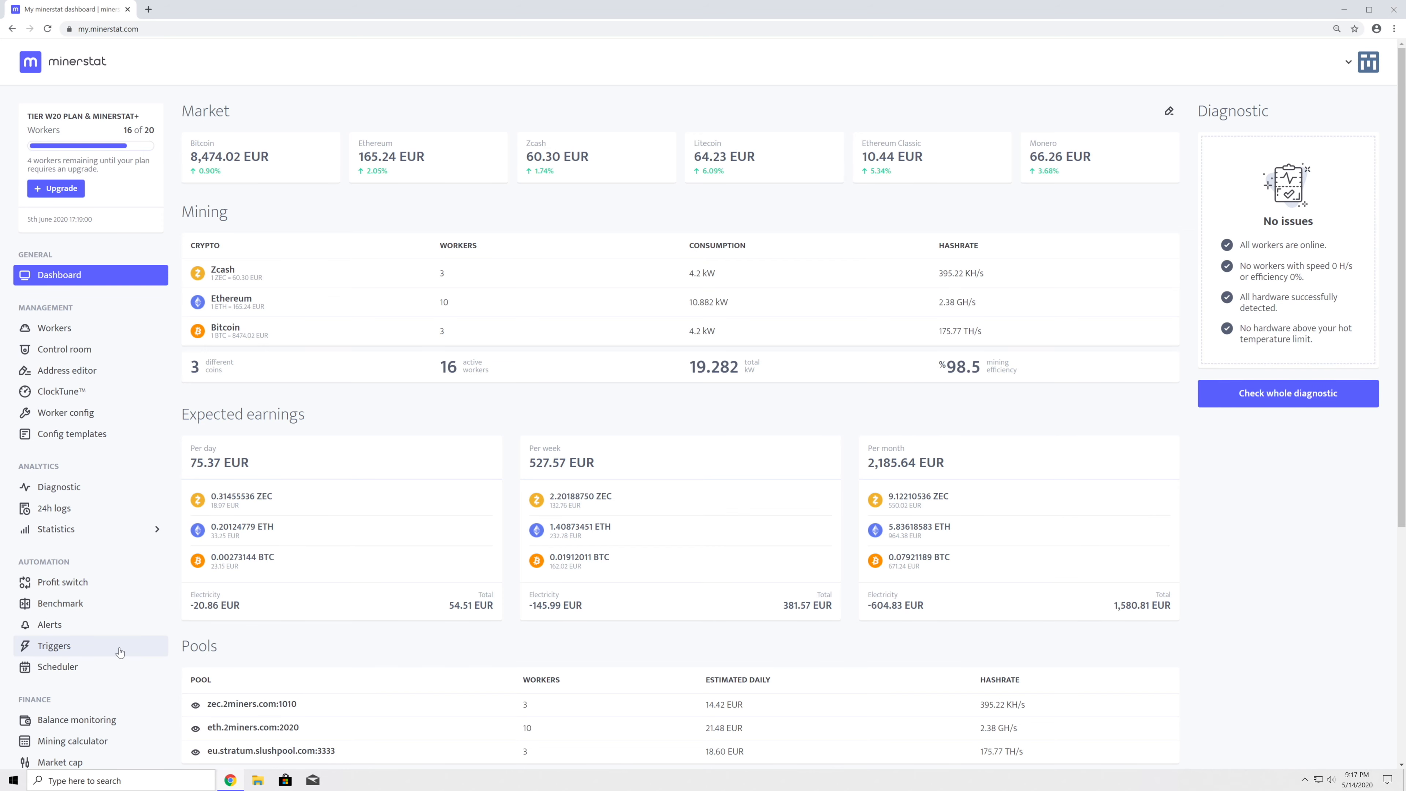
Step: Start a new trigger with GPU Temperature as the condition, limited to the MSOS group
click(54, 646)
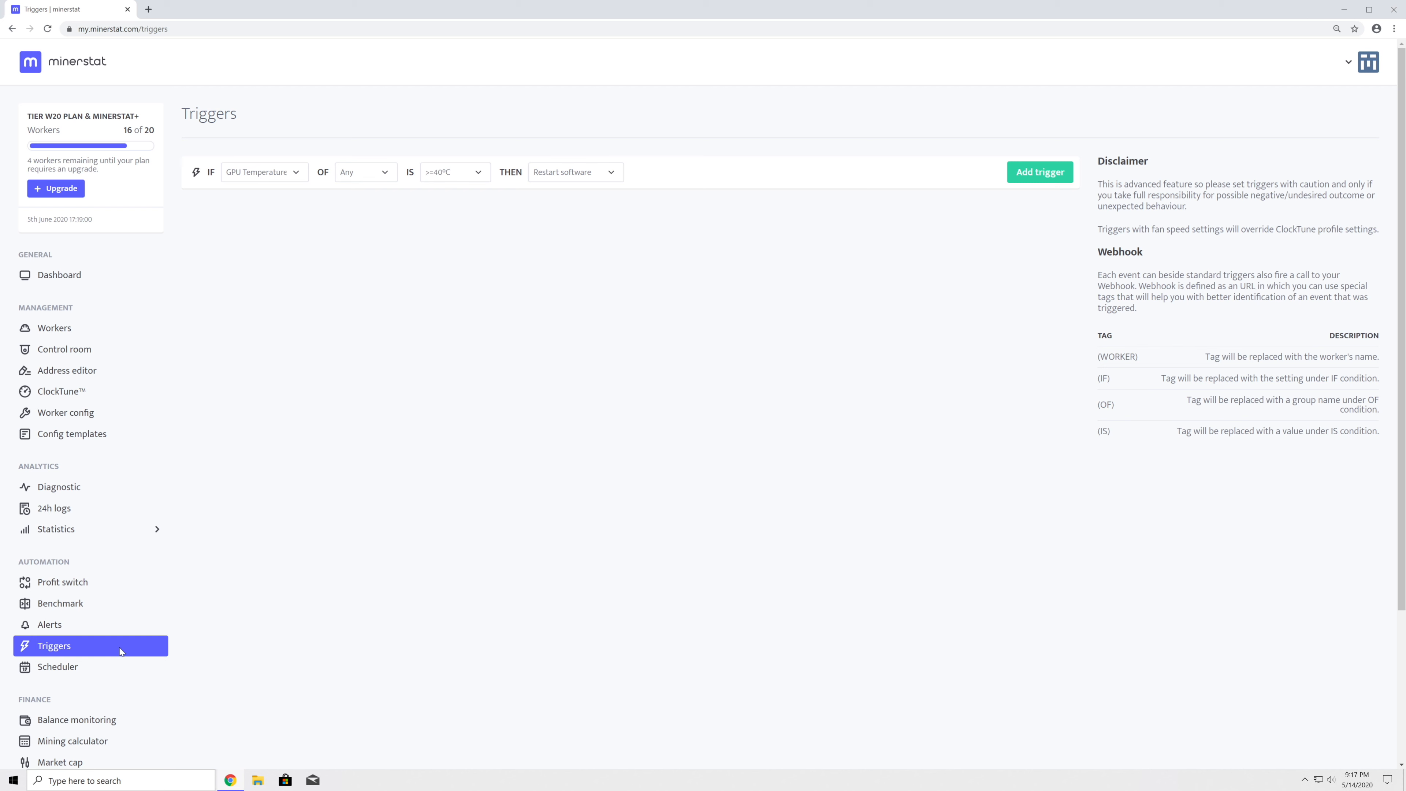
mouse_move(260, 131)
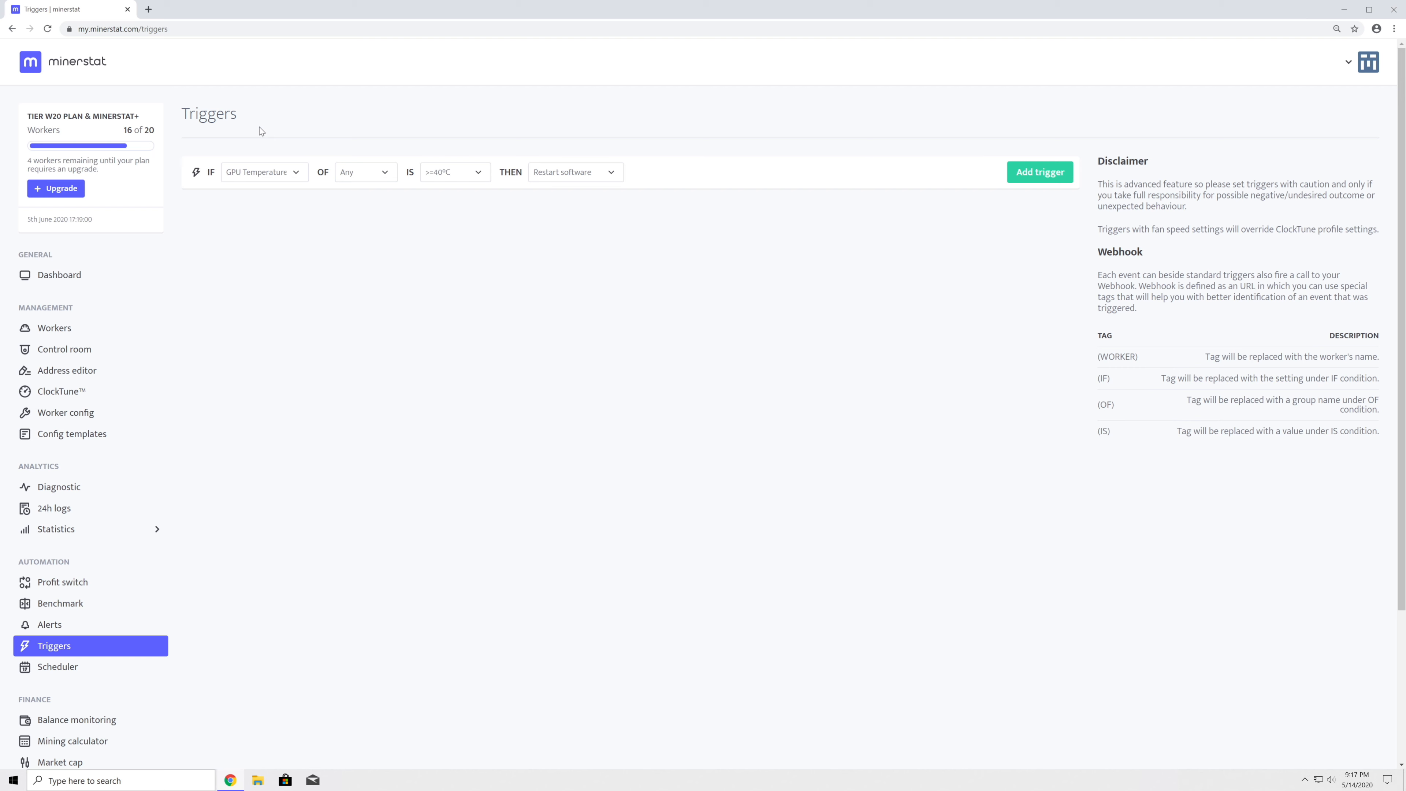
click(263, 171)
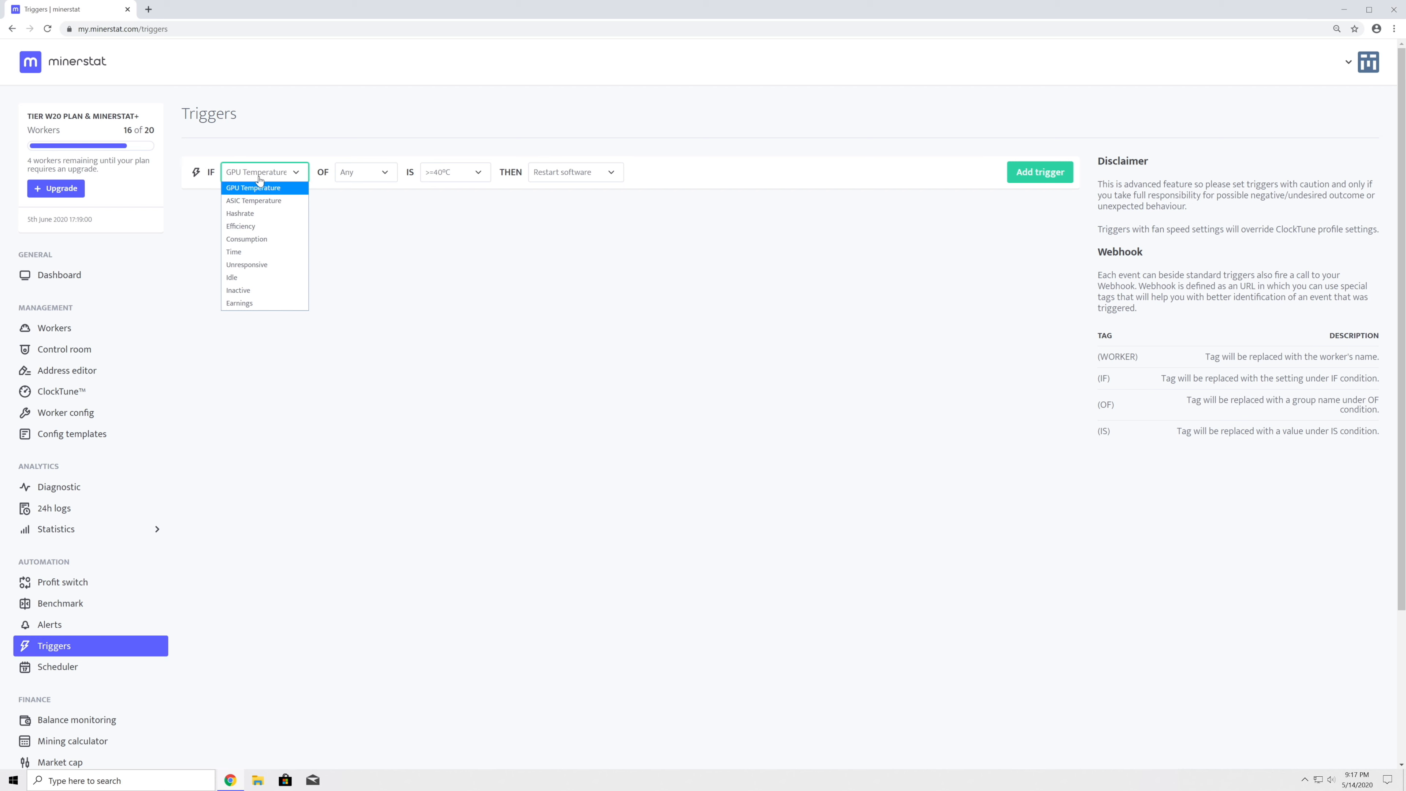
click(256, 187)
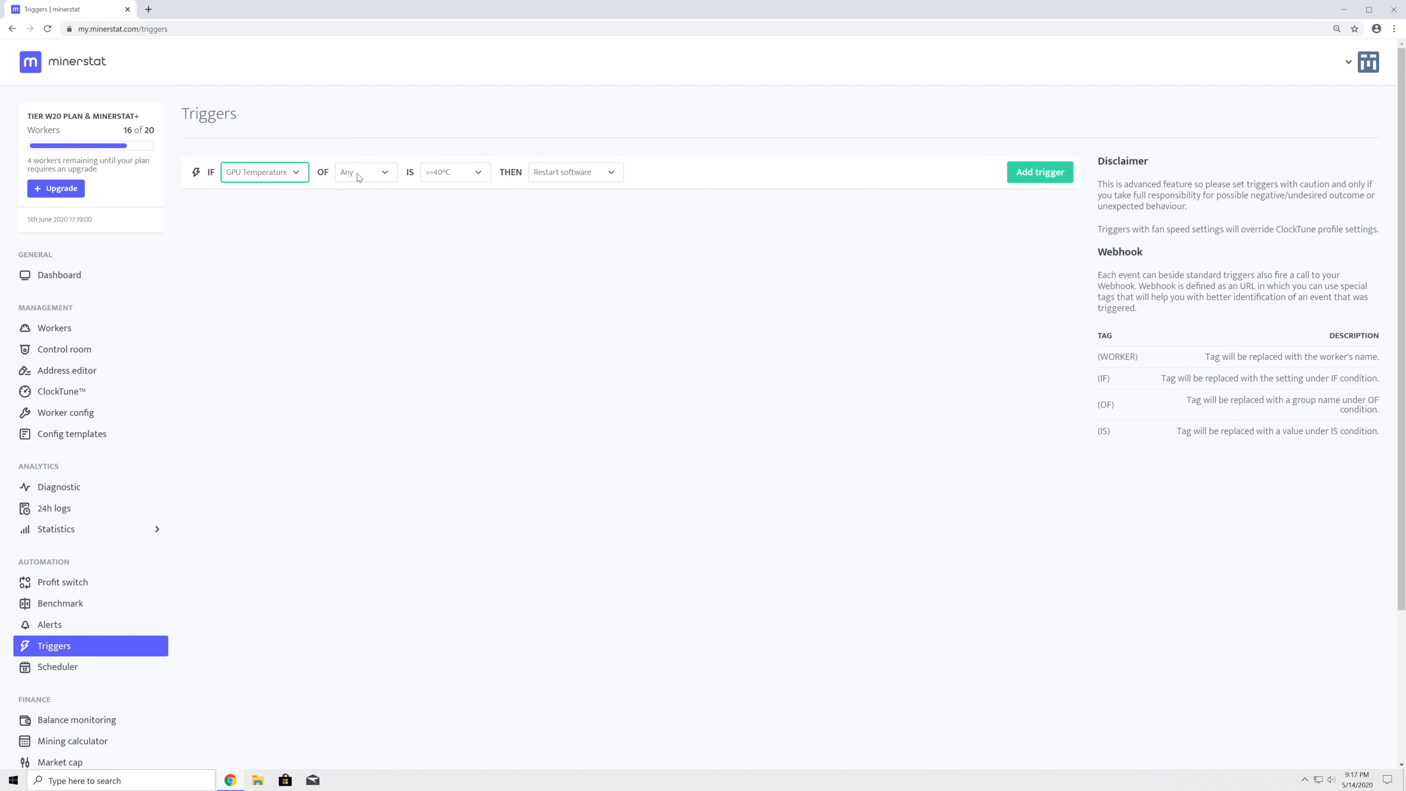
click(364, 172)
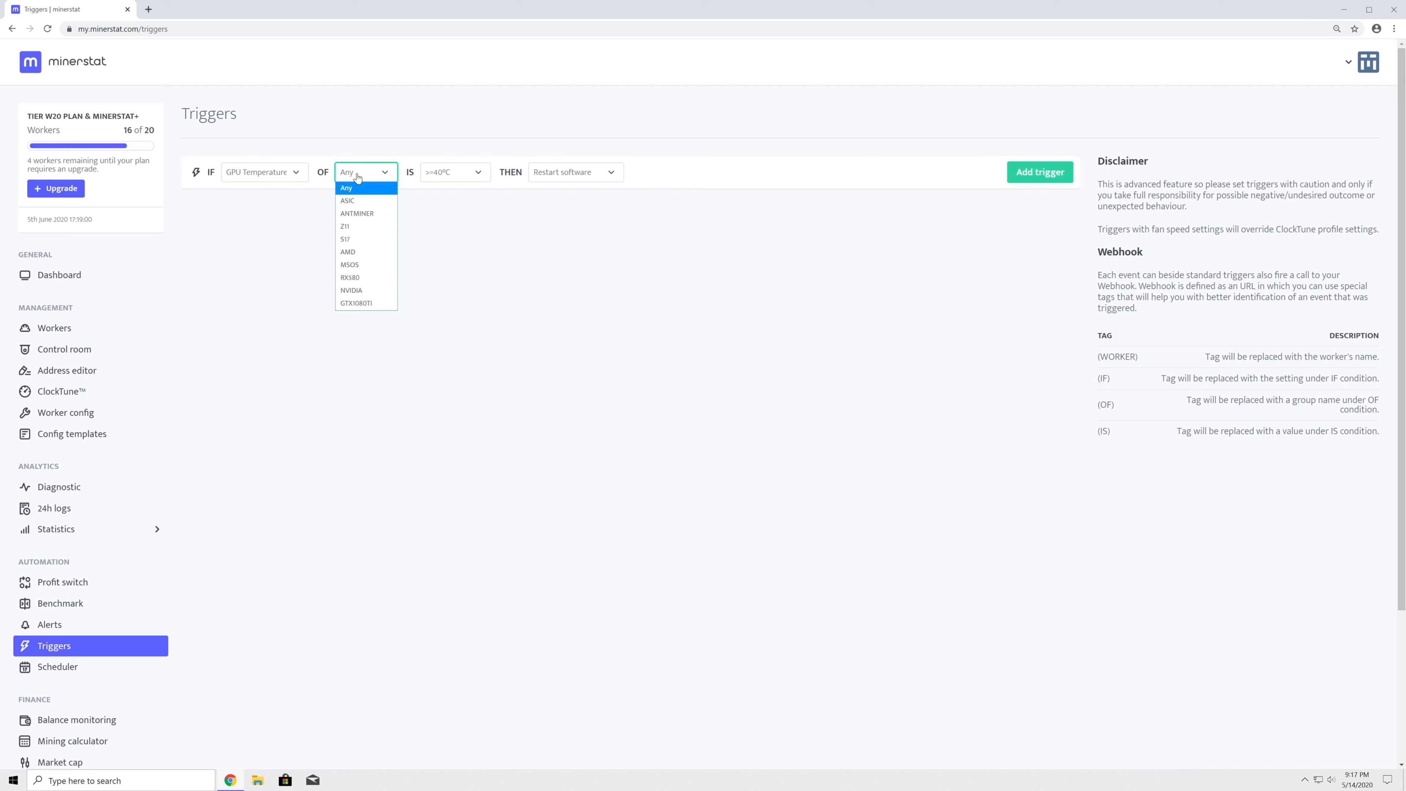
click(349, 264)
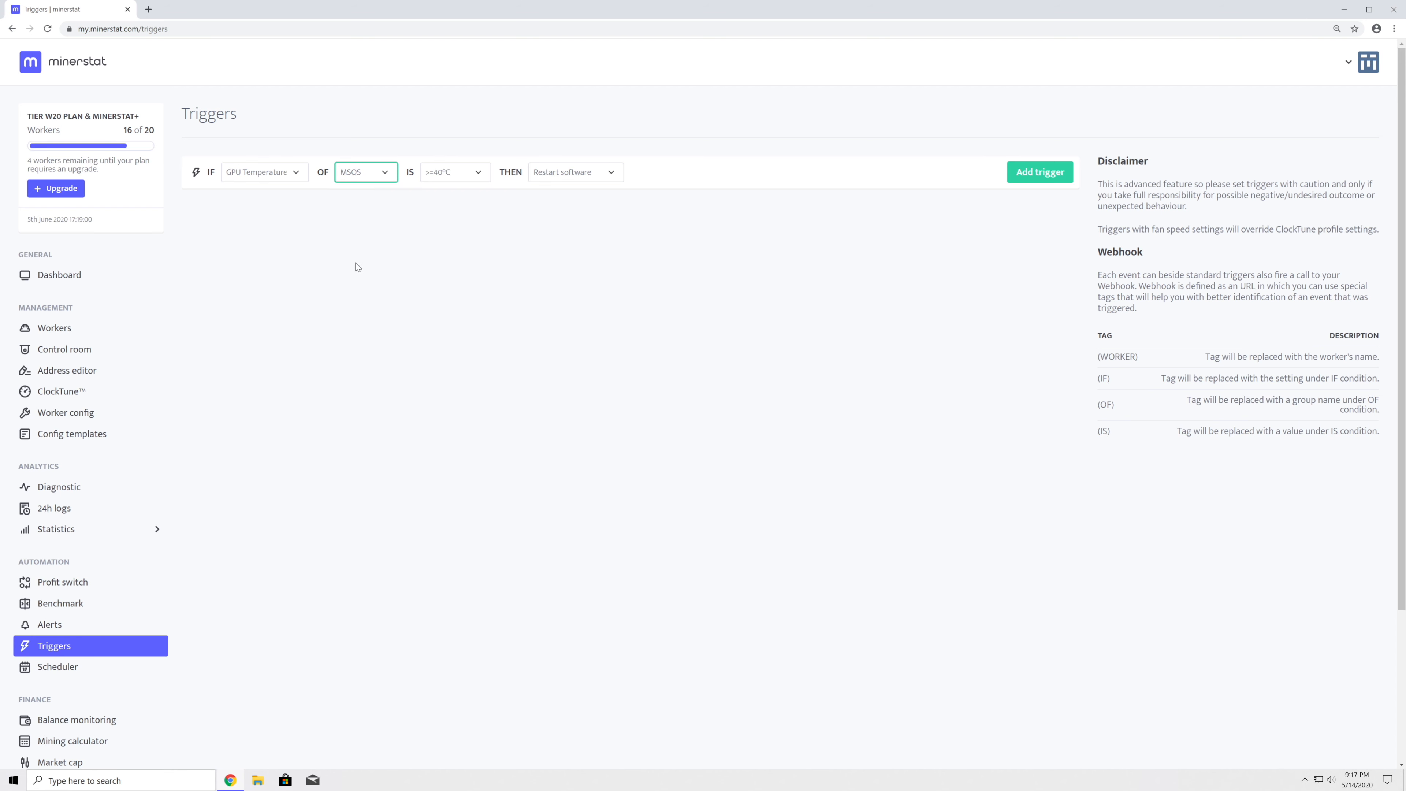
Step: Add the trigger: GPU temperature >= 80°C sets fans to 100%
click(452, 172)
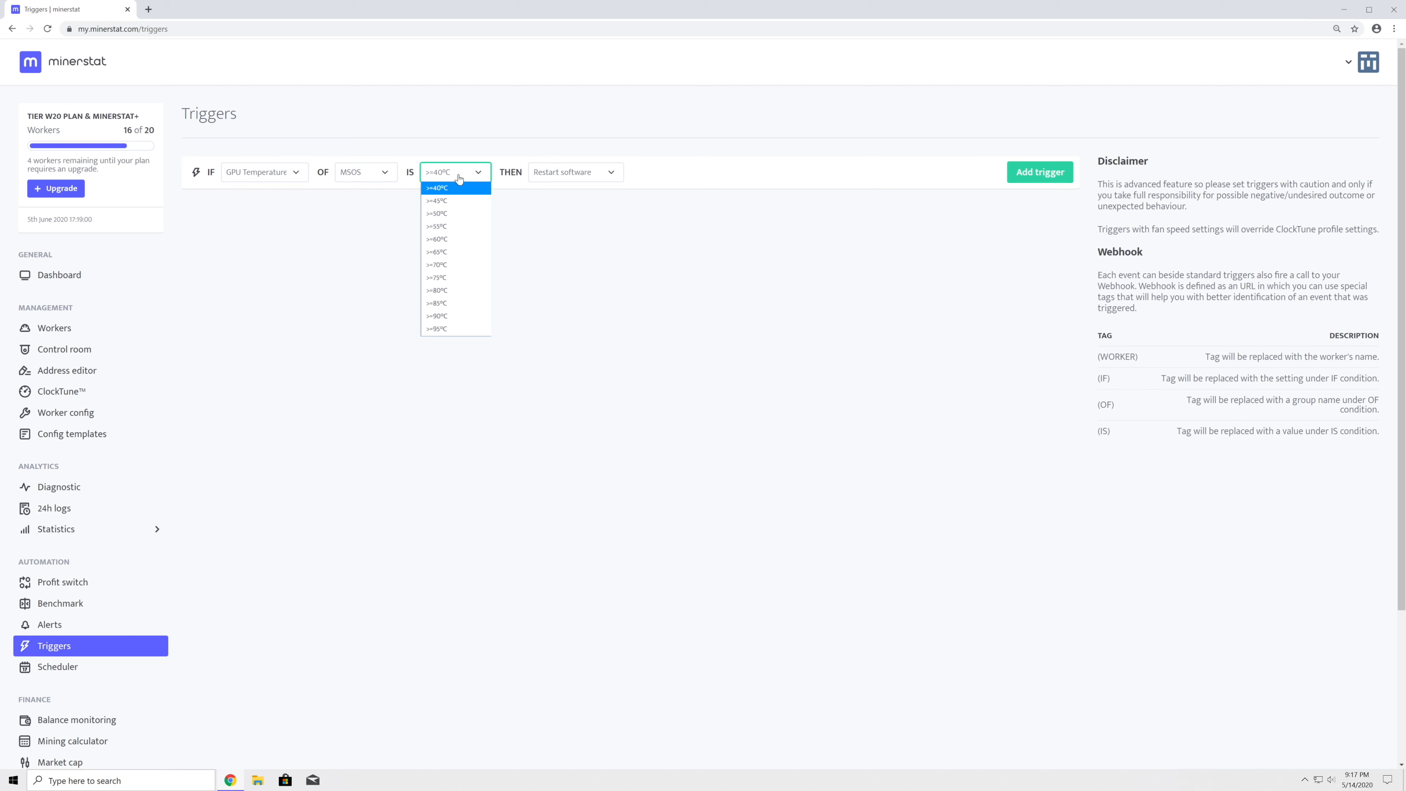
mouse_move(449, 295)
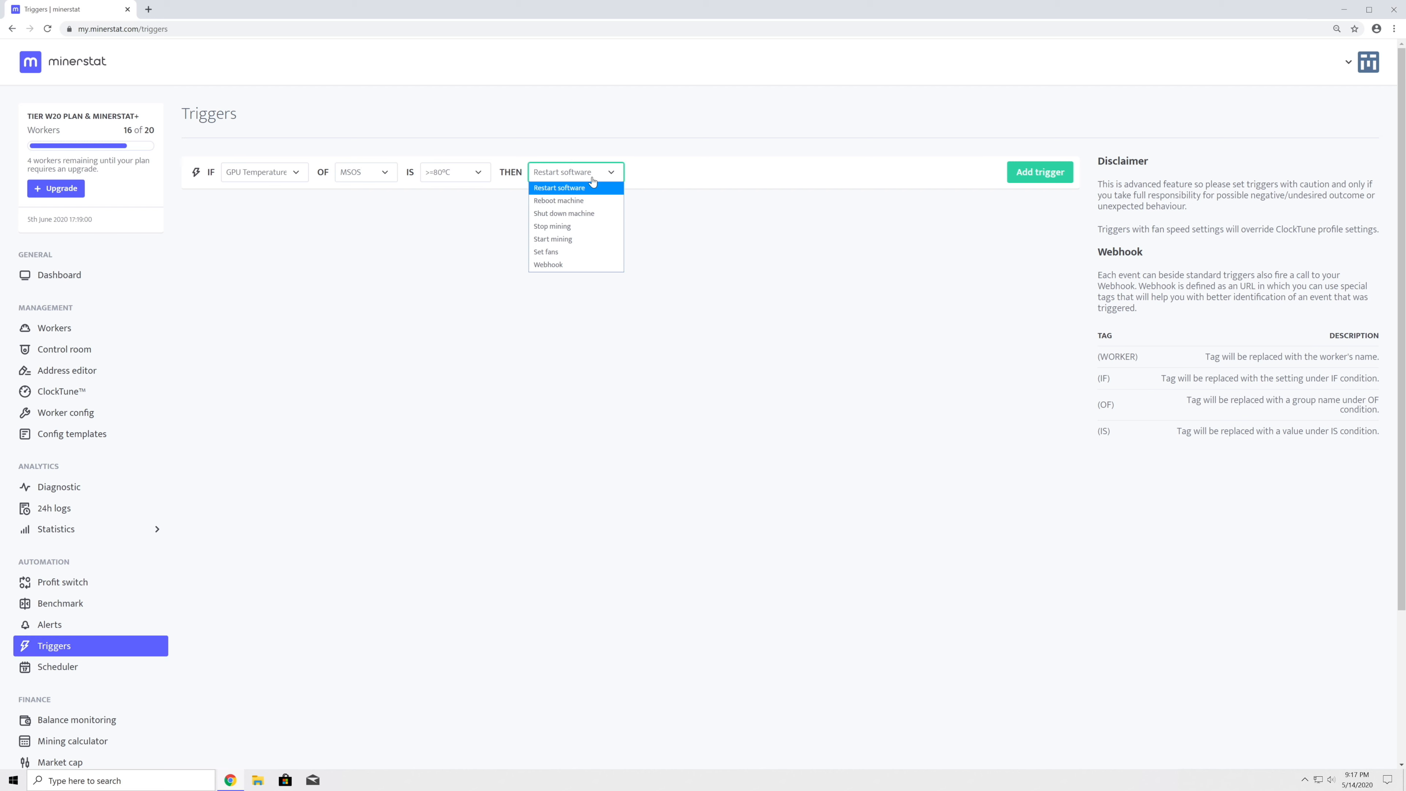
click(545, 252)
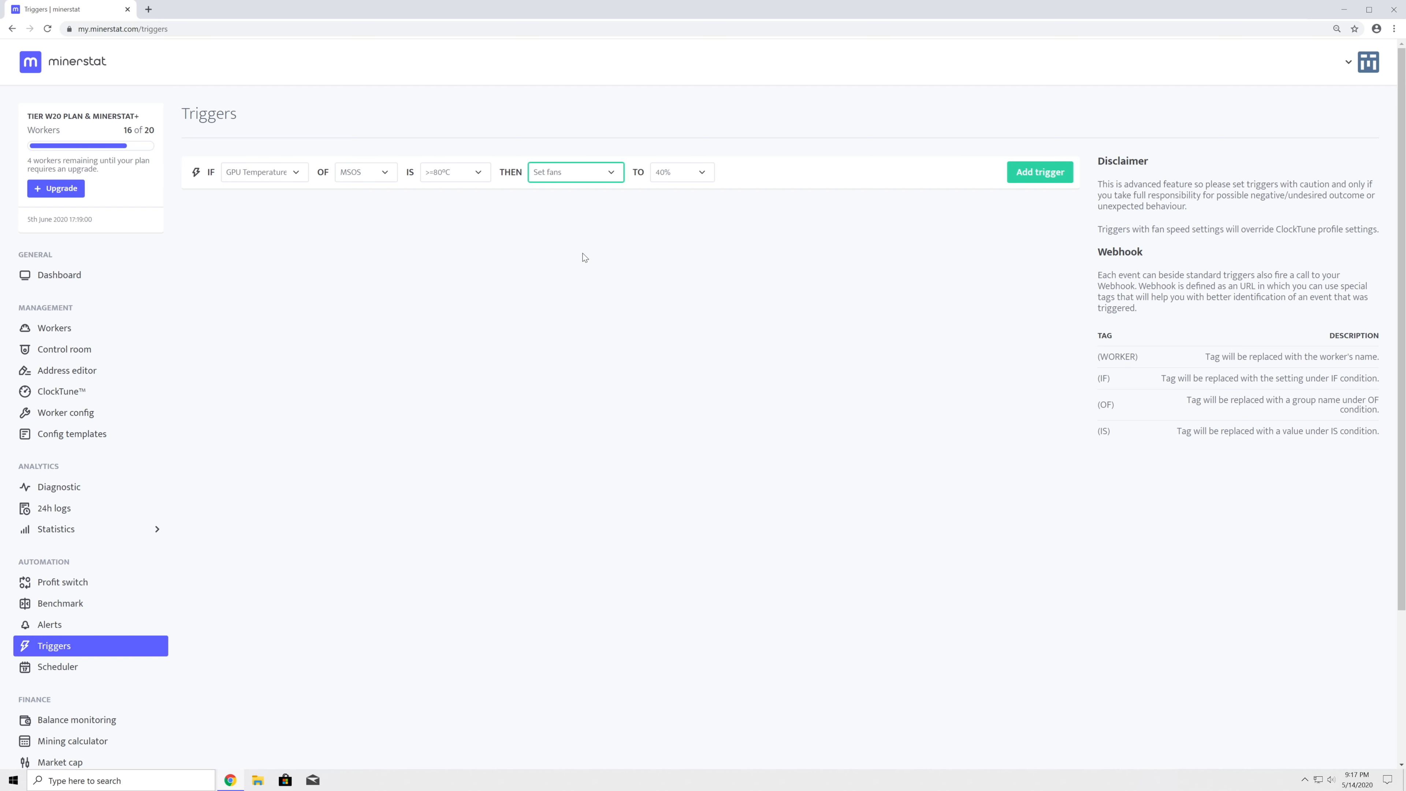
click(679, 172)
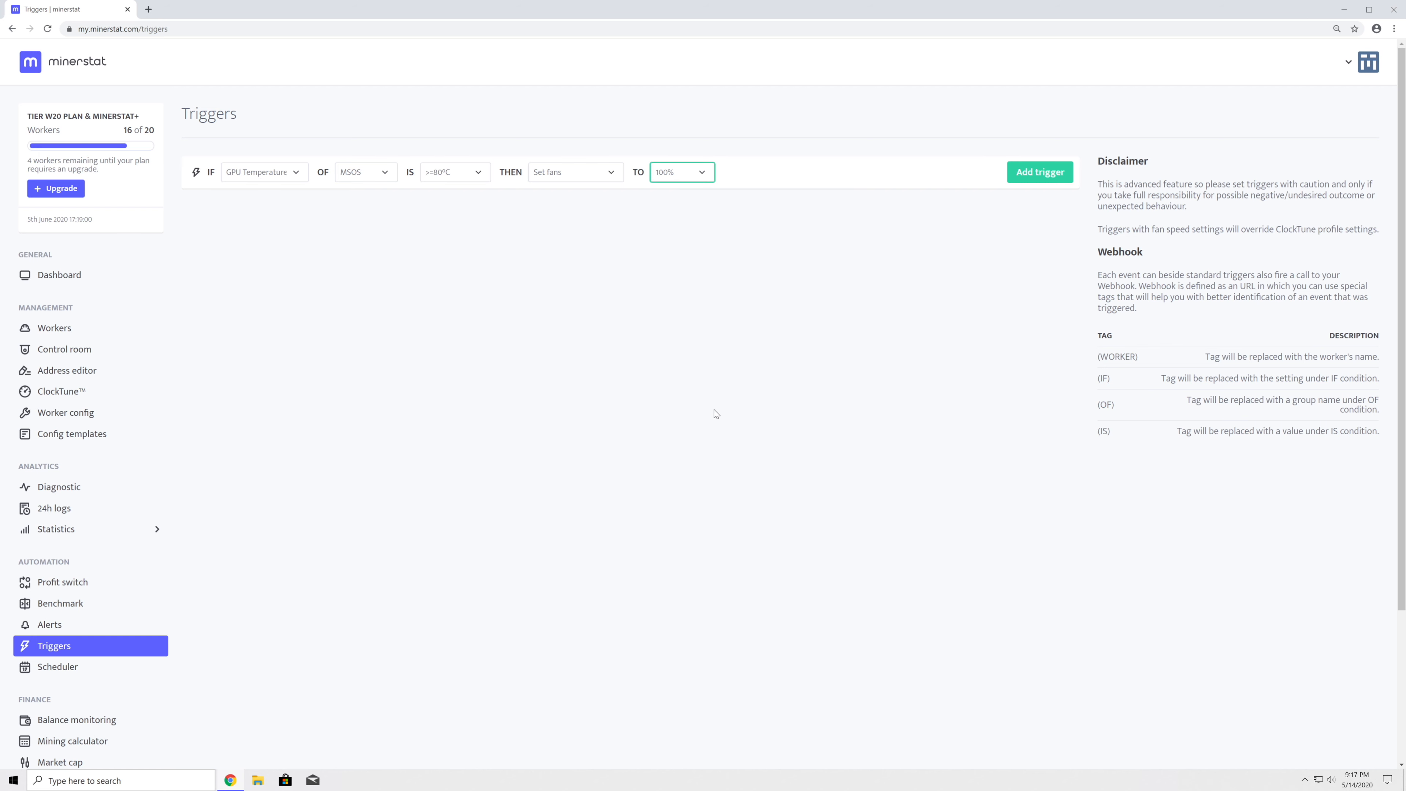
click(1039, 171)
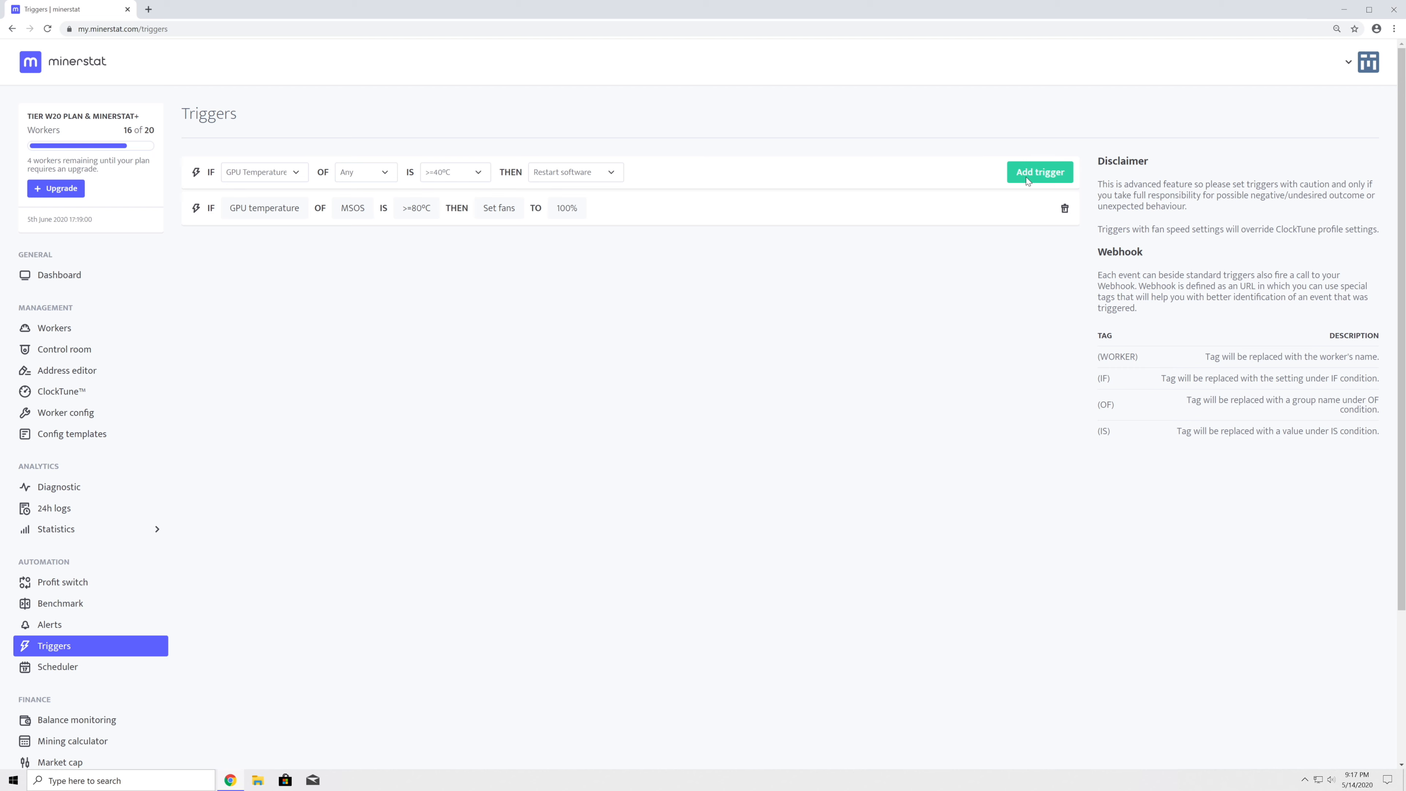
Step: Add a trigger that reboots the ASIC machines when time is 01:00
click(264, 172)
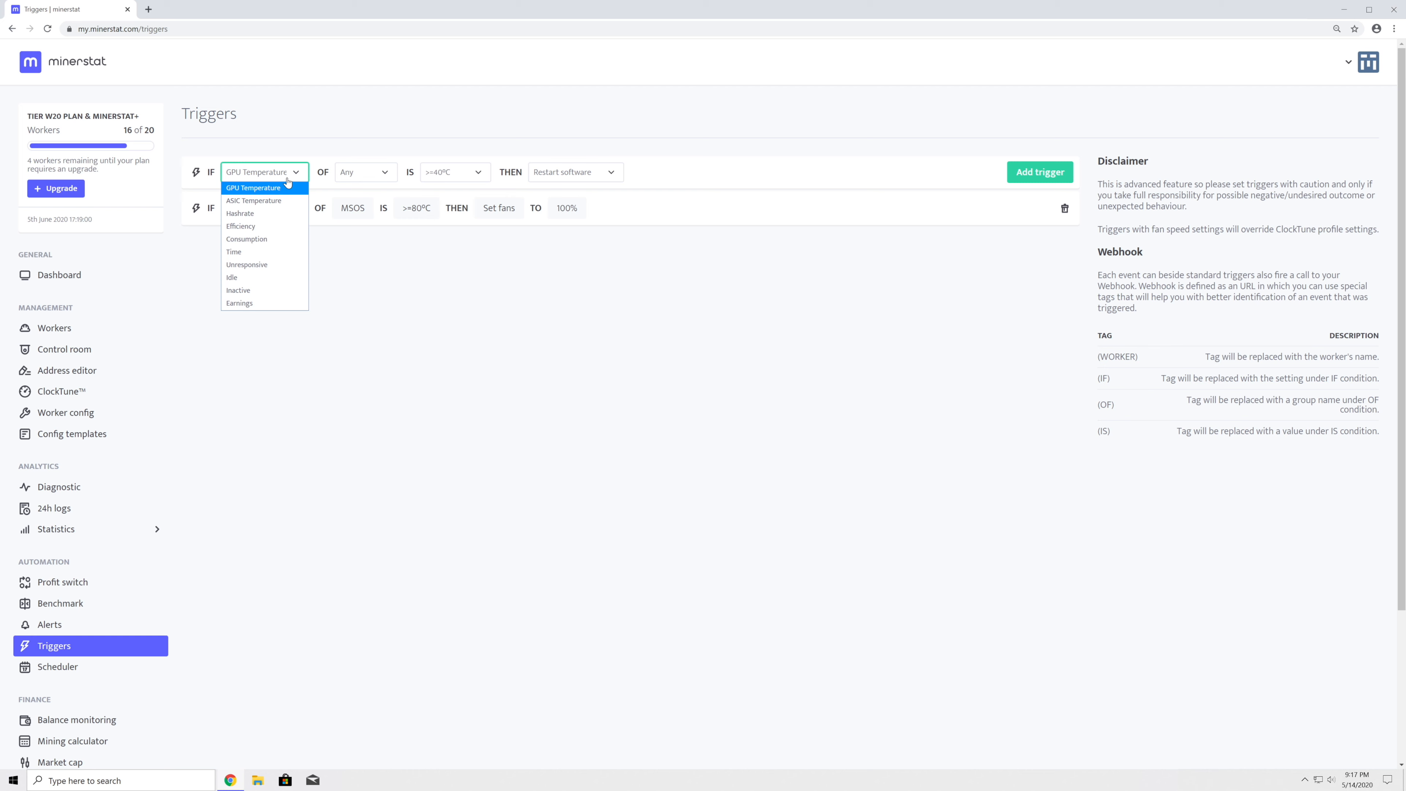
click(253, 186)
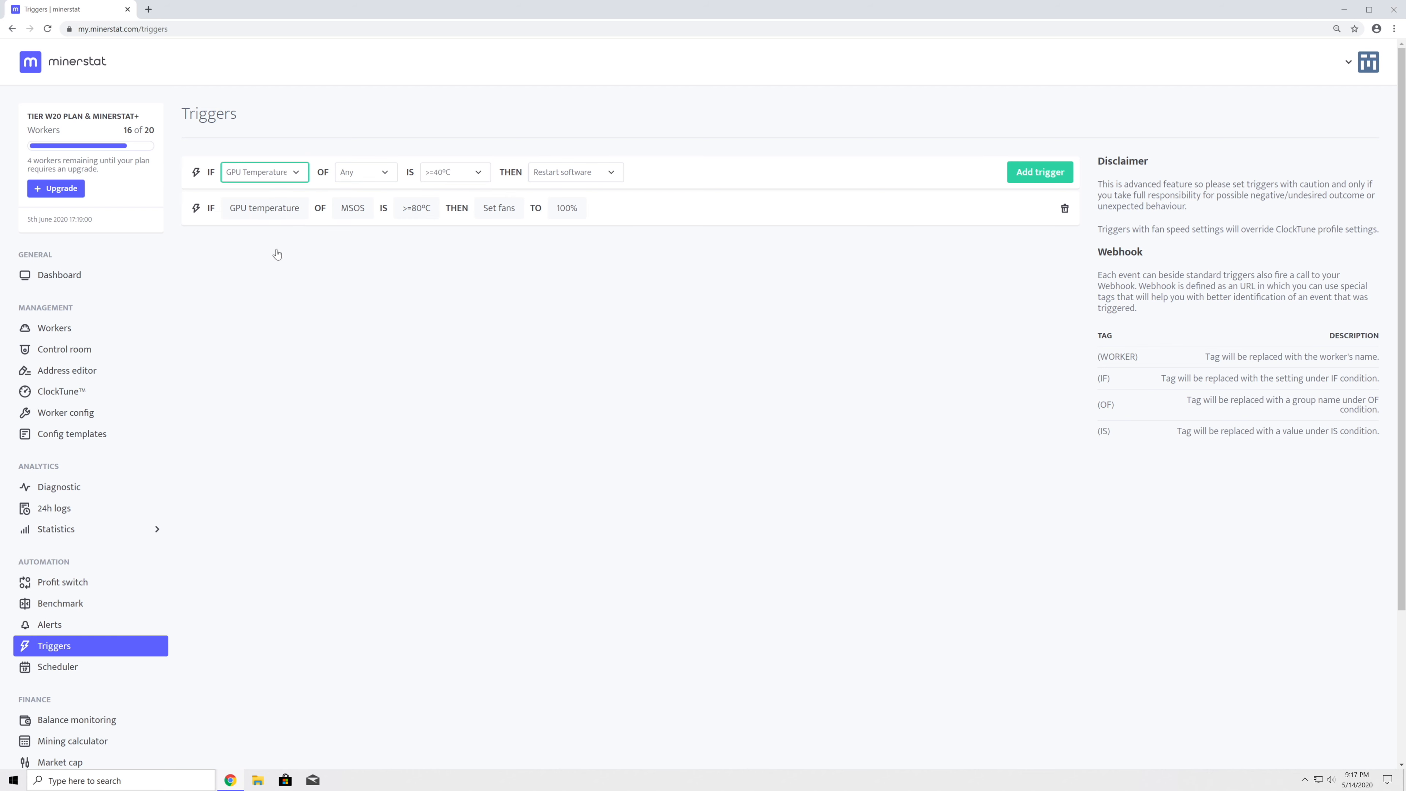
click(365, 171)
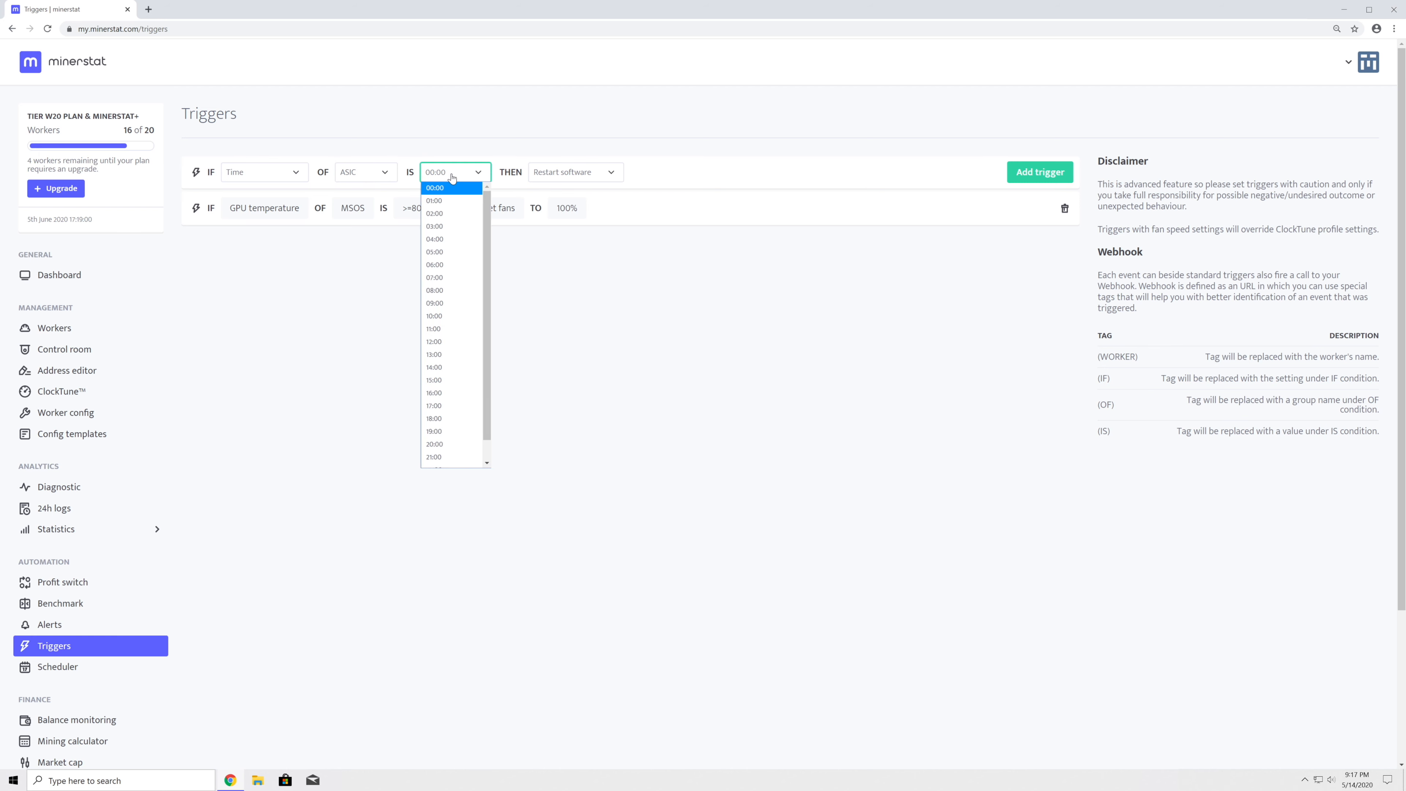
click(435, 200)
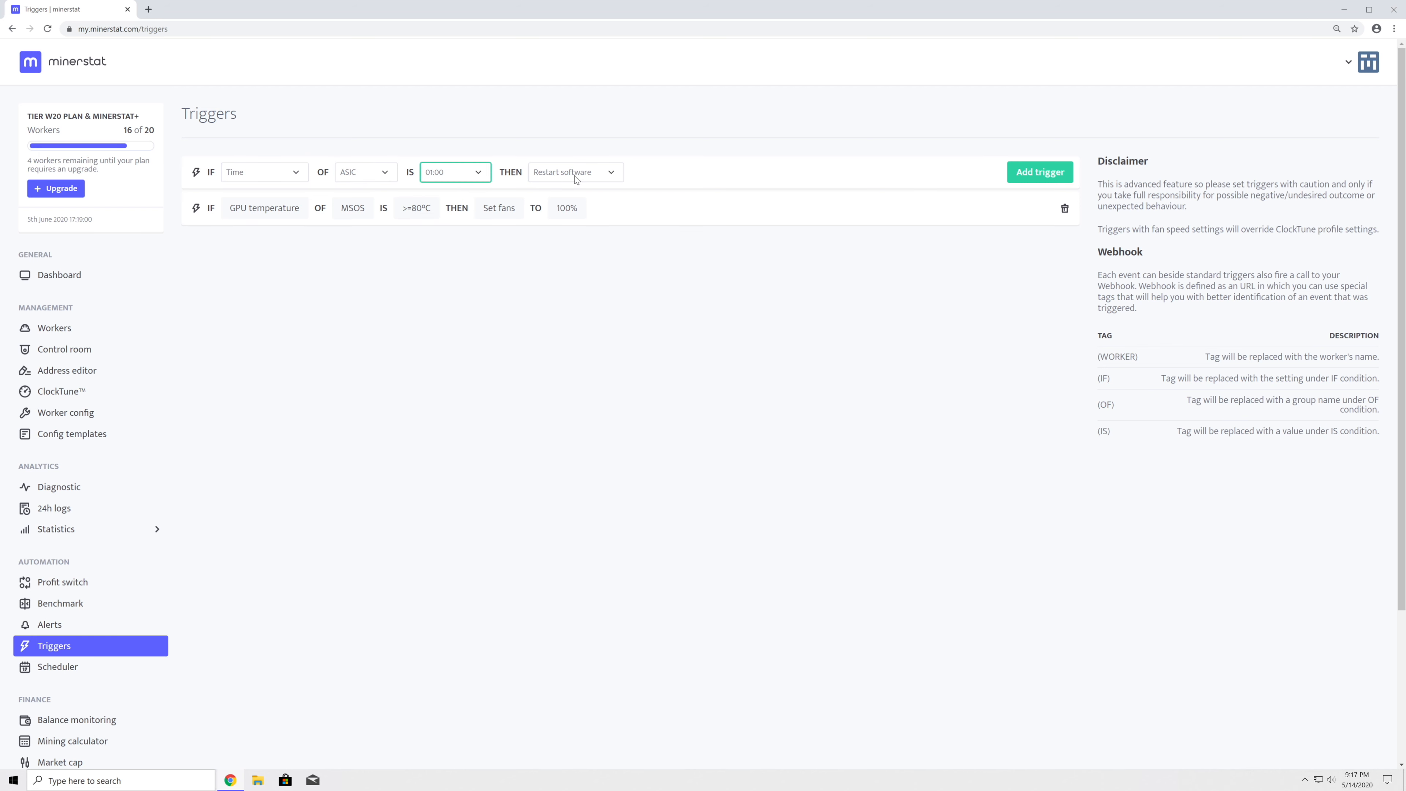
click(574, 171)
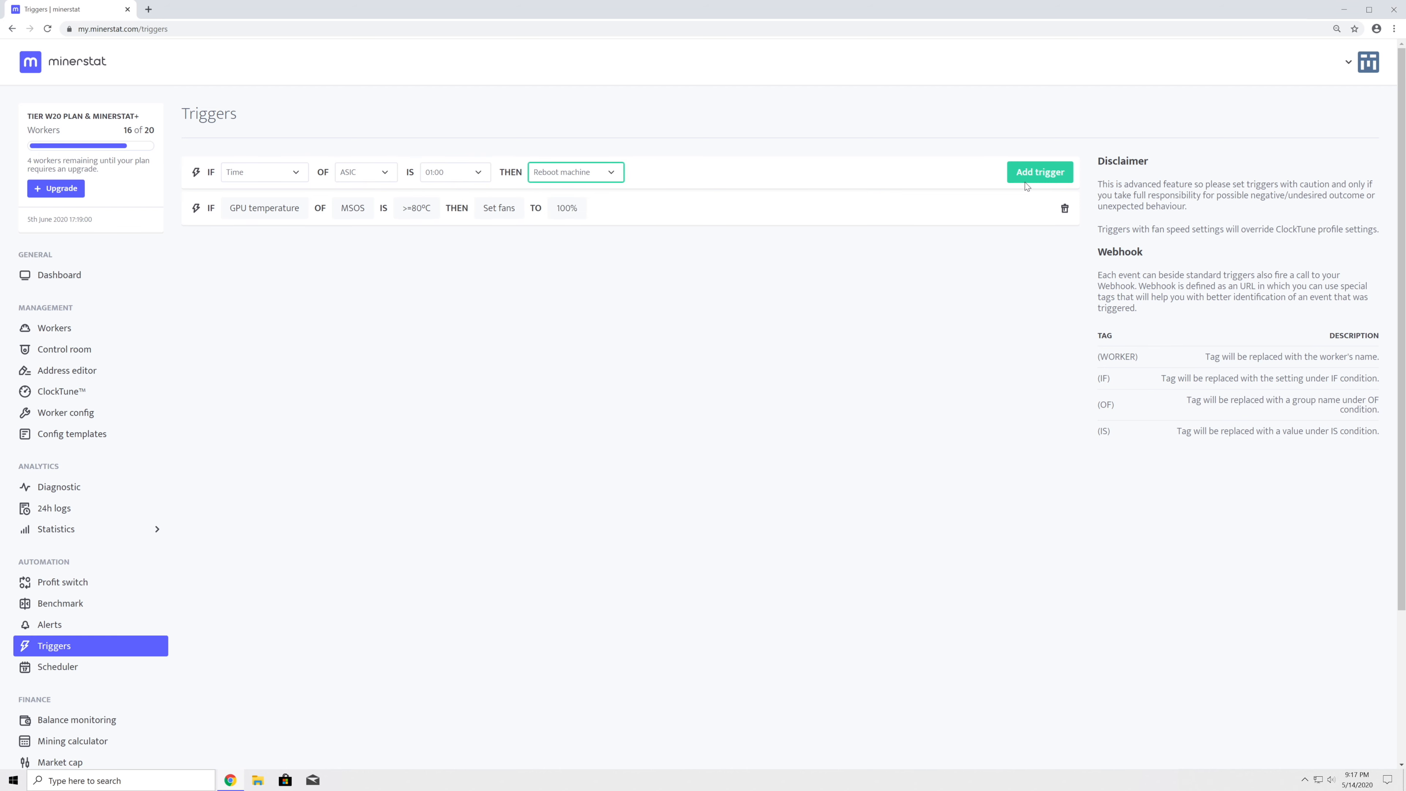
click(1039, 172)
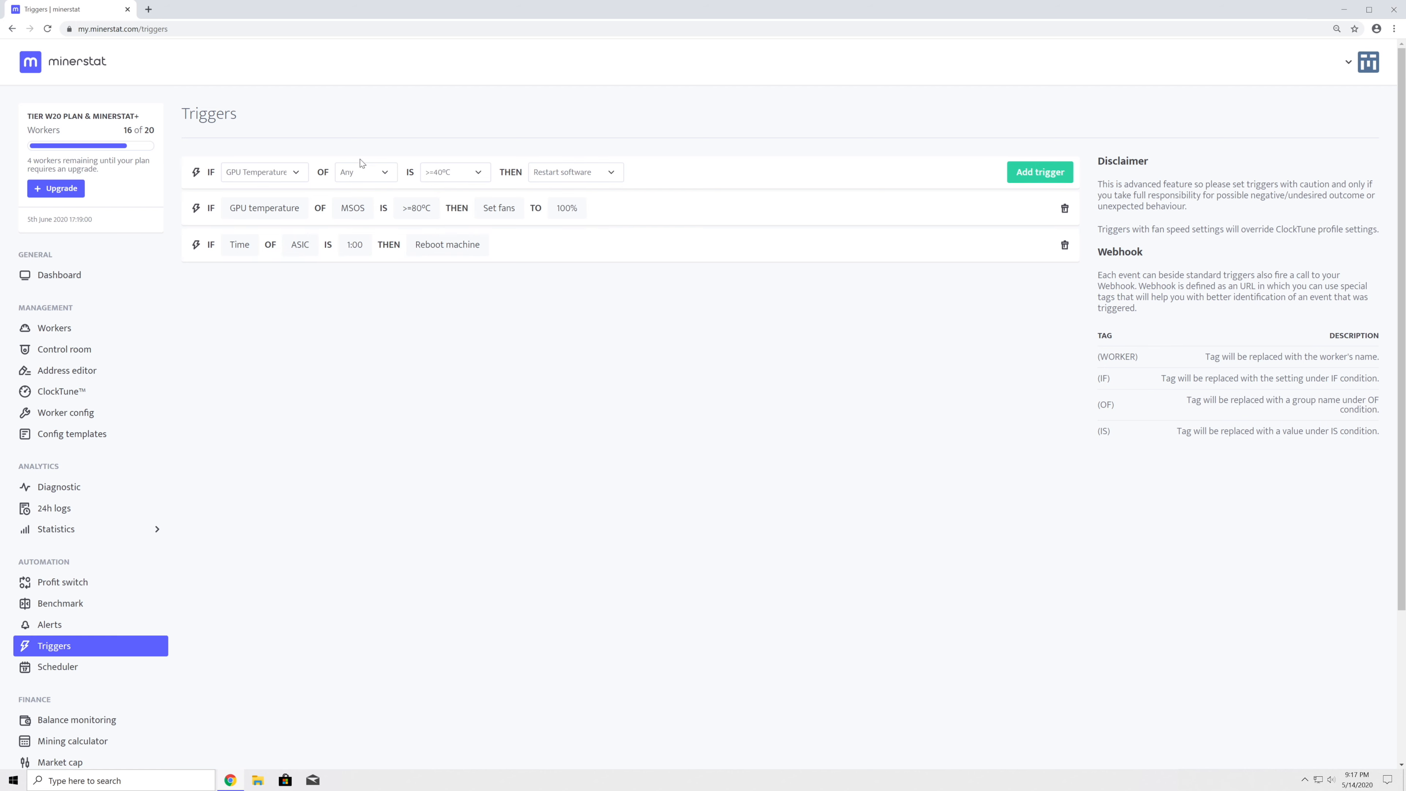
Step: Add a trigger that shuts down MSOS machines at GPU temperature >= 95°C
click(264, 172)
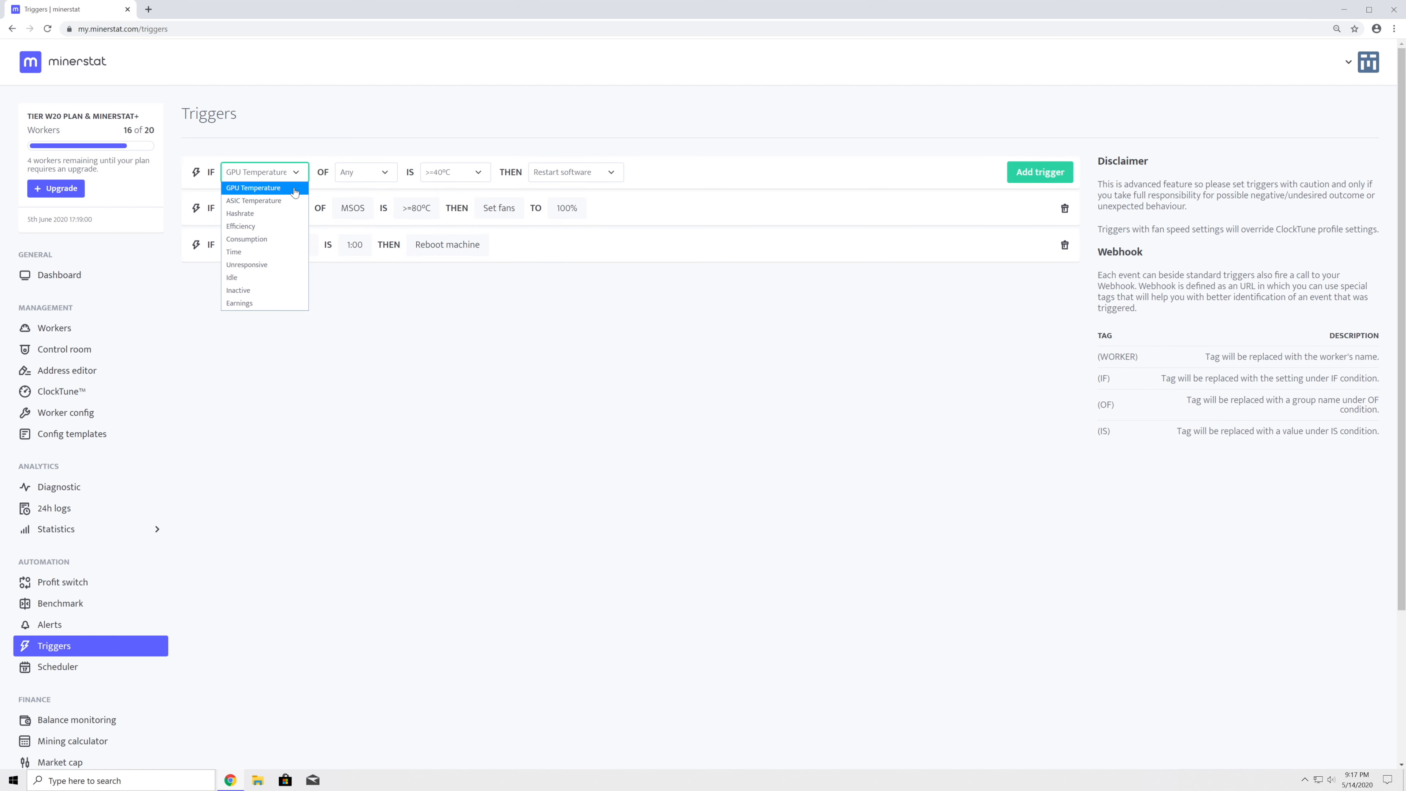
click(364, 172)
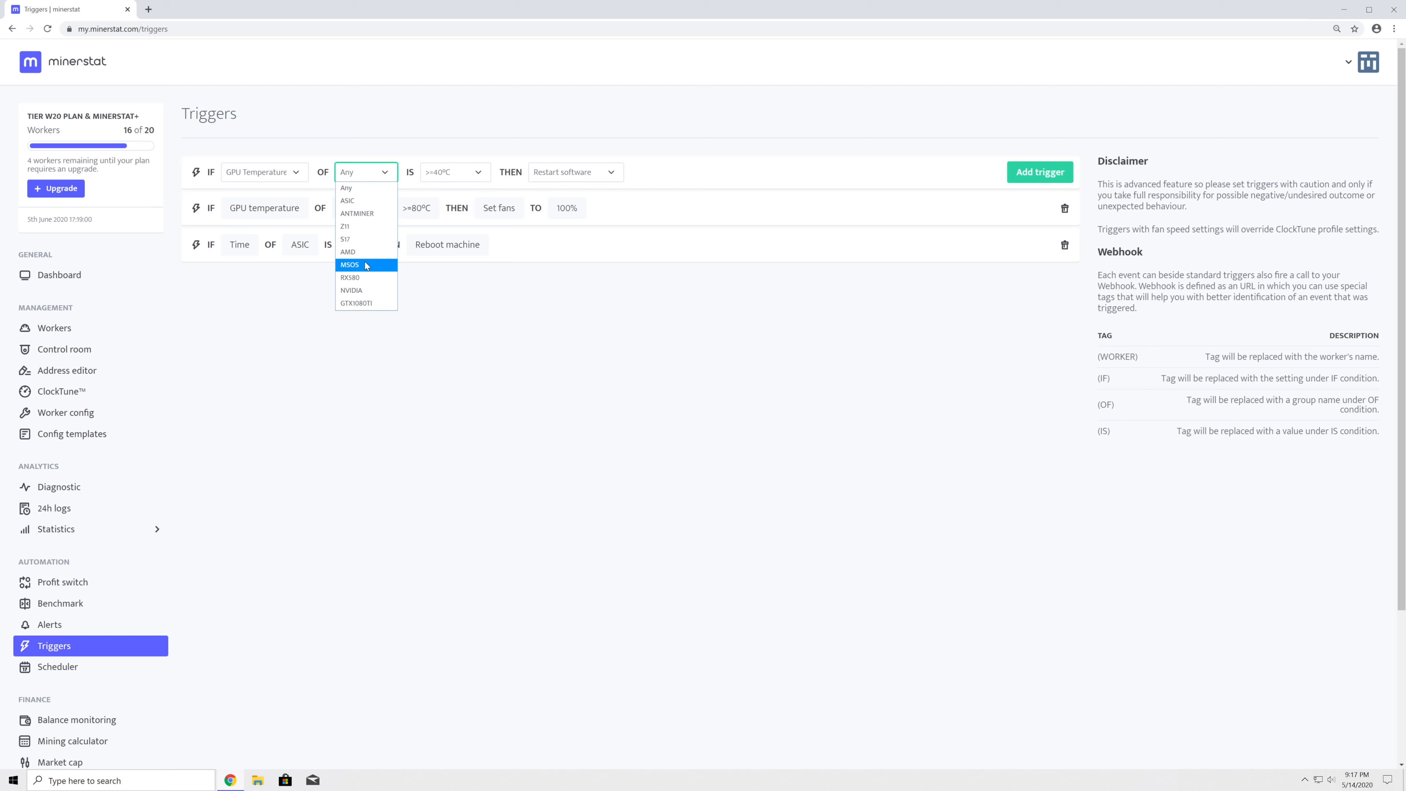
click(365, 265)
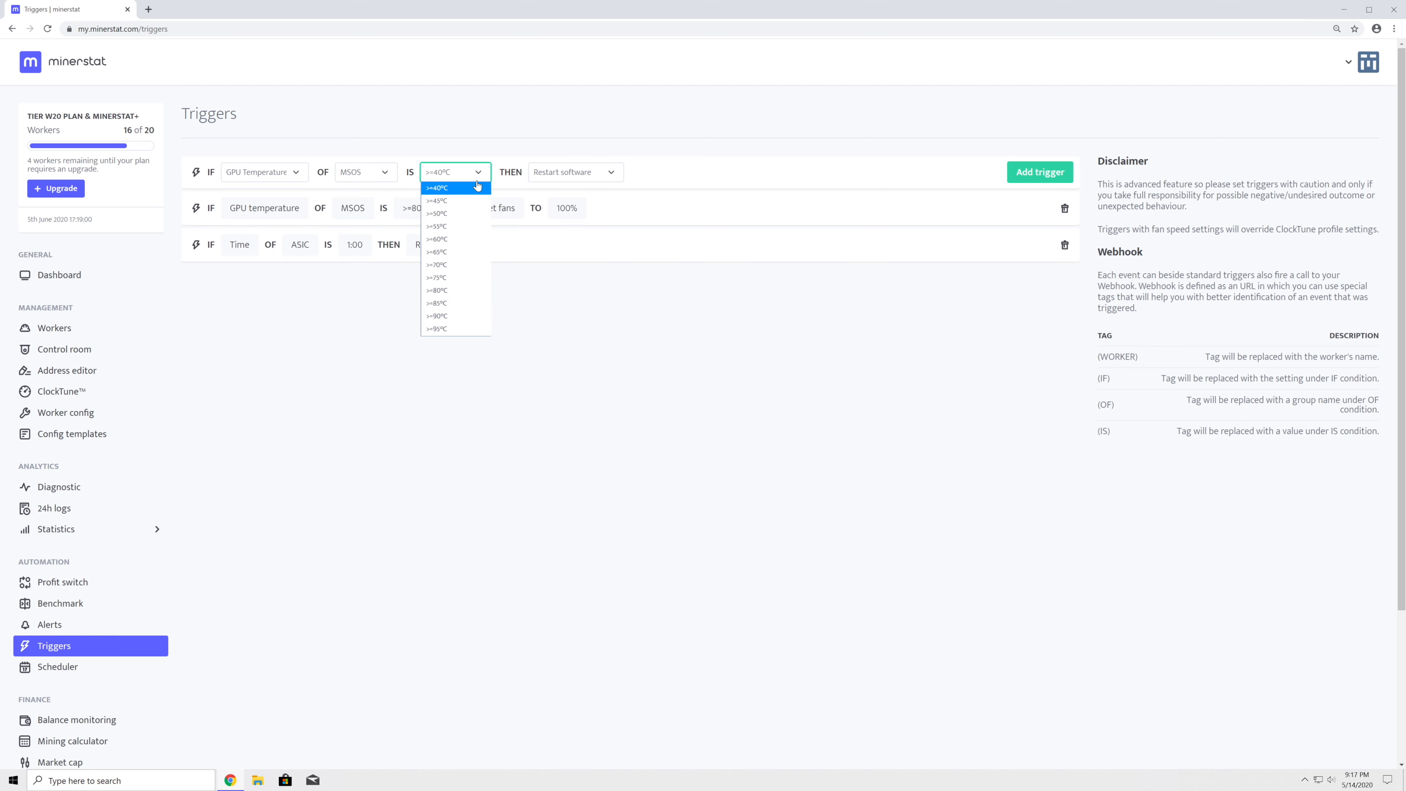
click(436, 328)
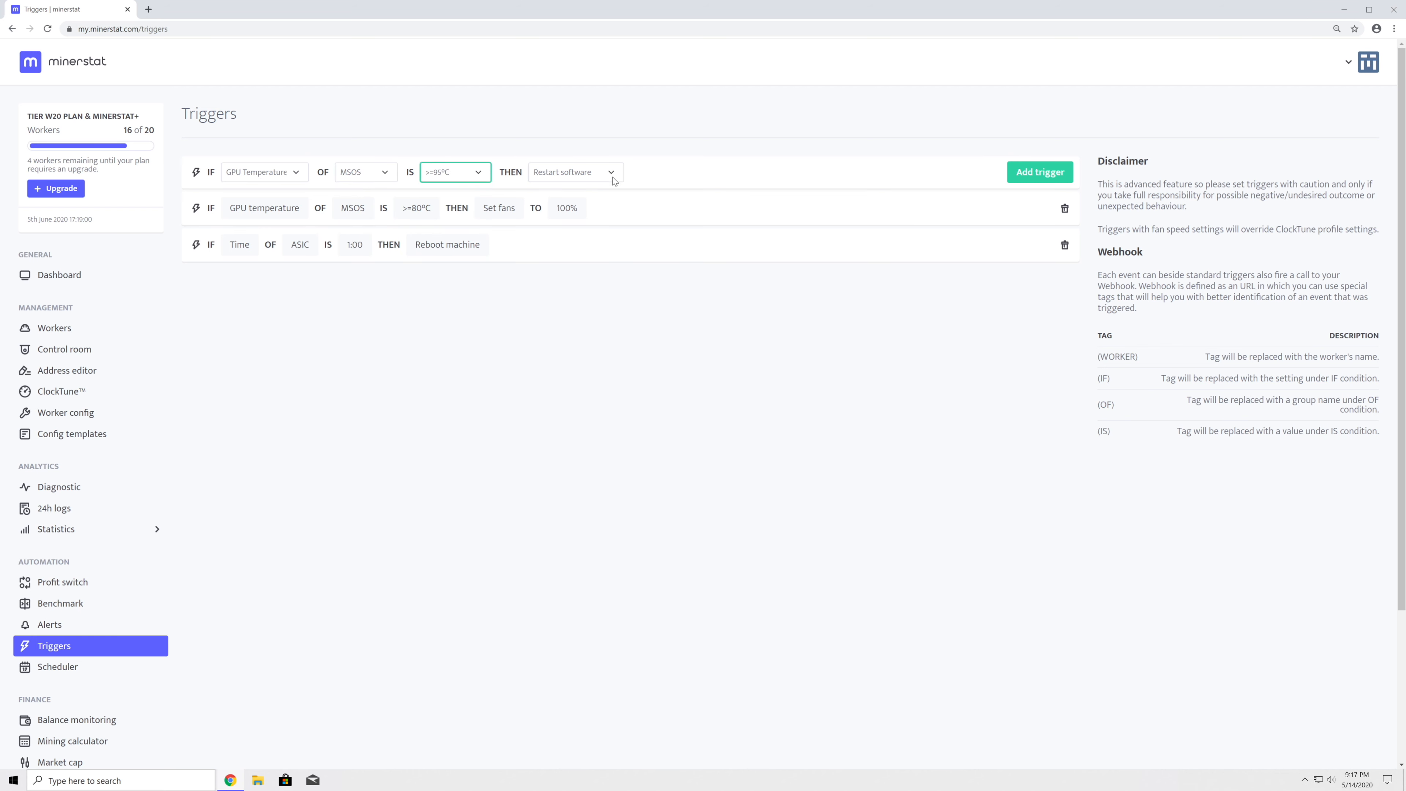
click(574, 172)
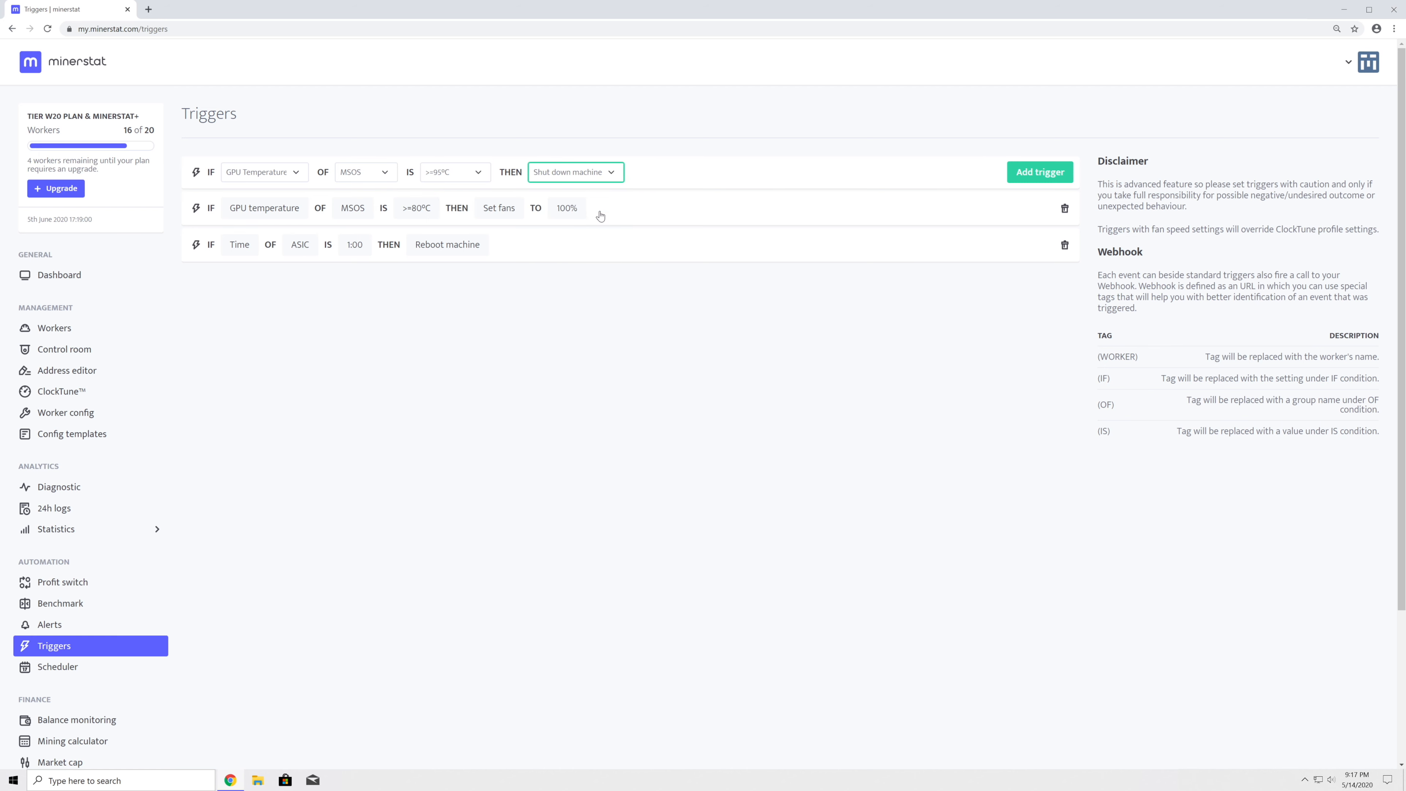
click(1039, 171)
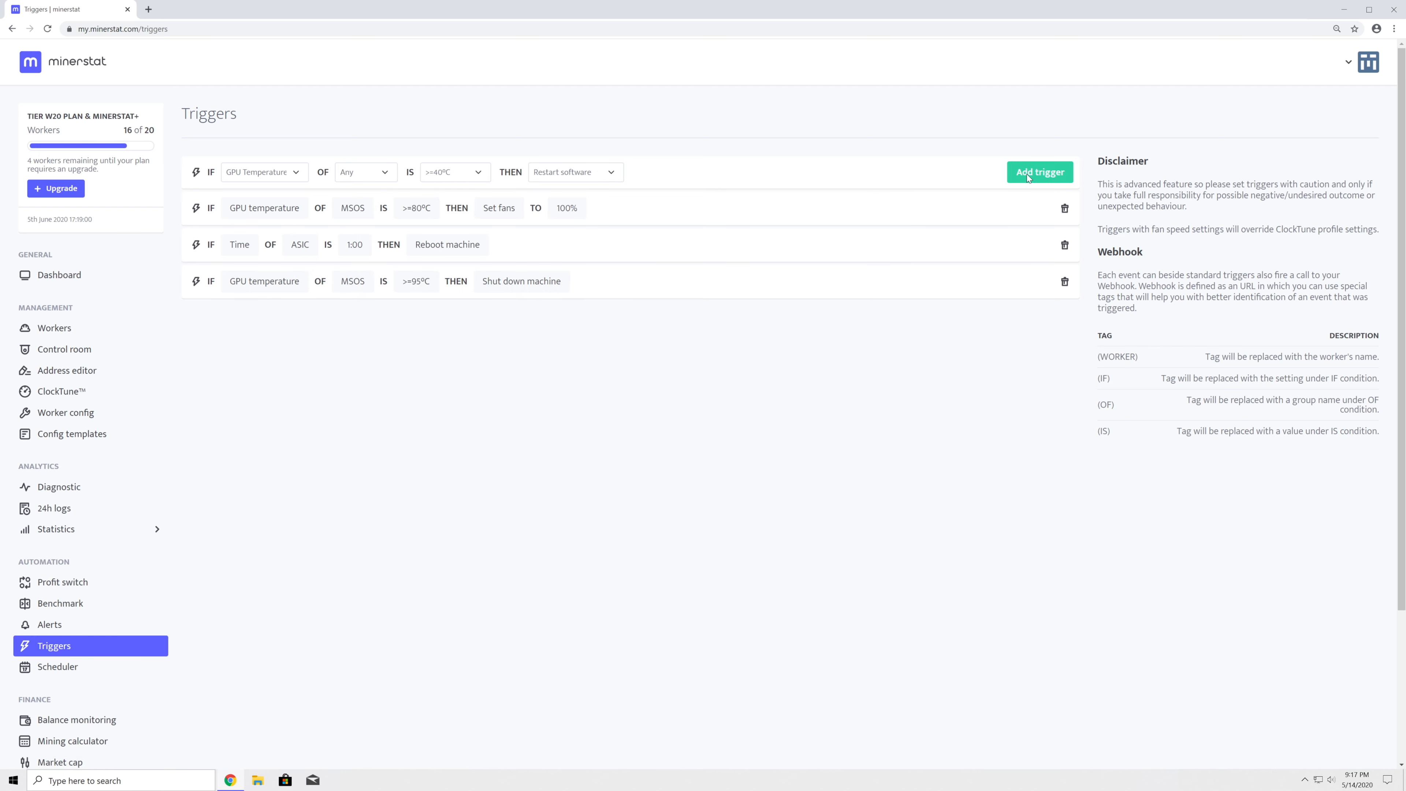
Step: Add a trigger that restarts the software when hashrate drops by 20%
click(263, 171)
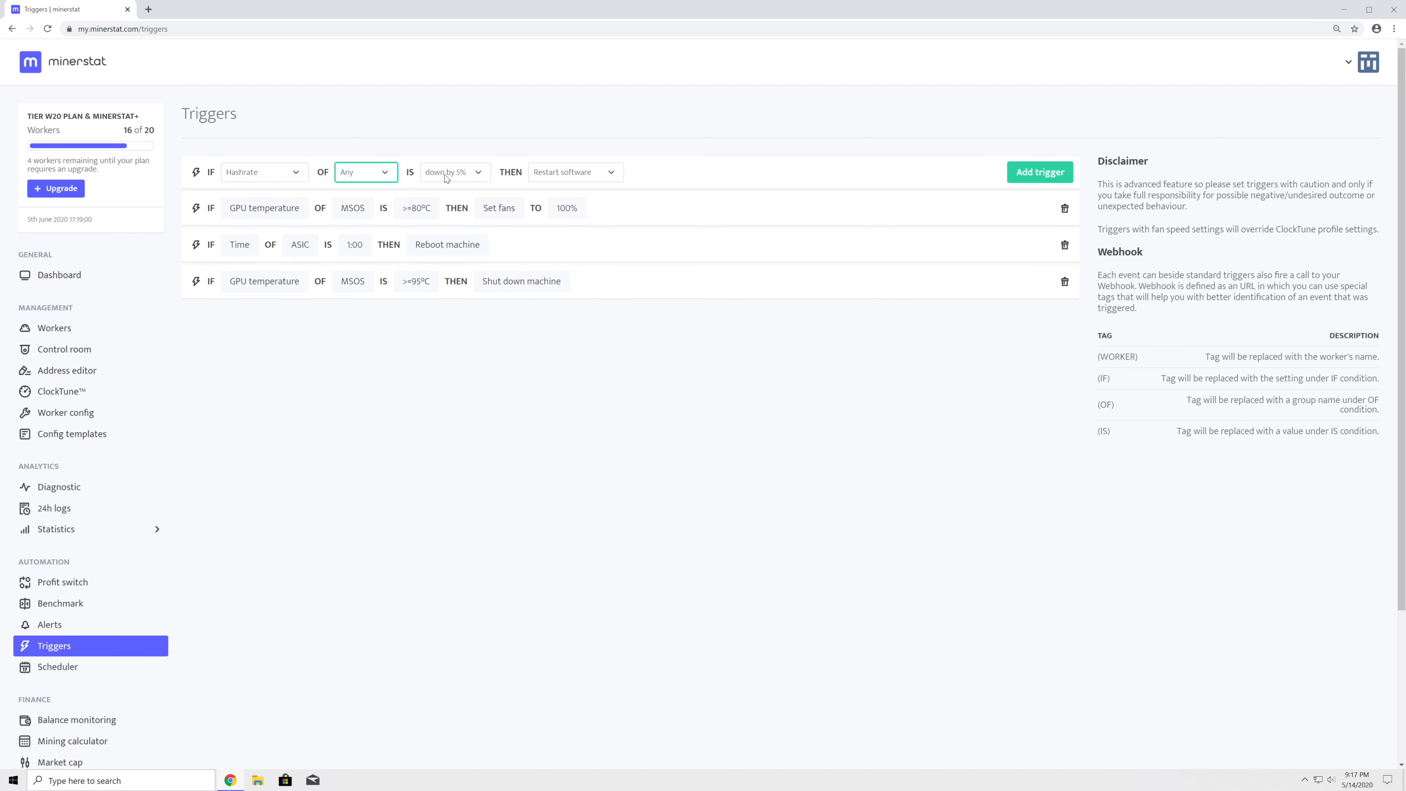
click(455, 172)
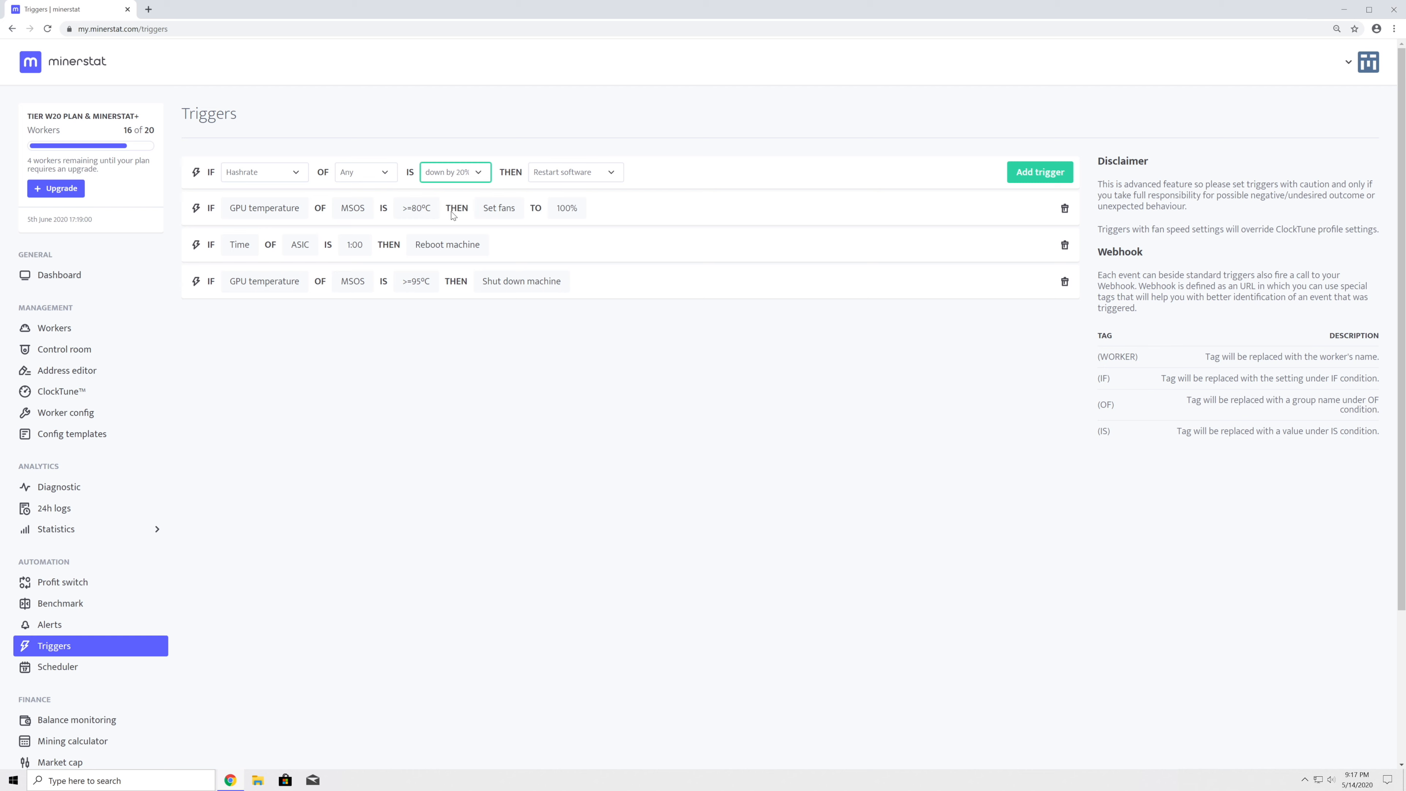
click(574, 171)
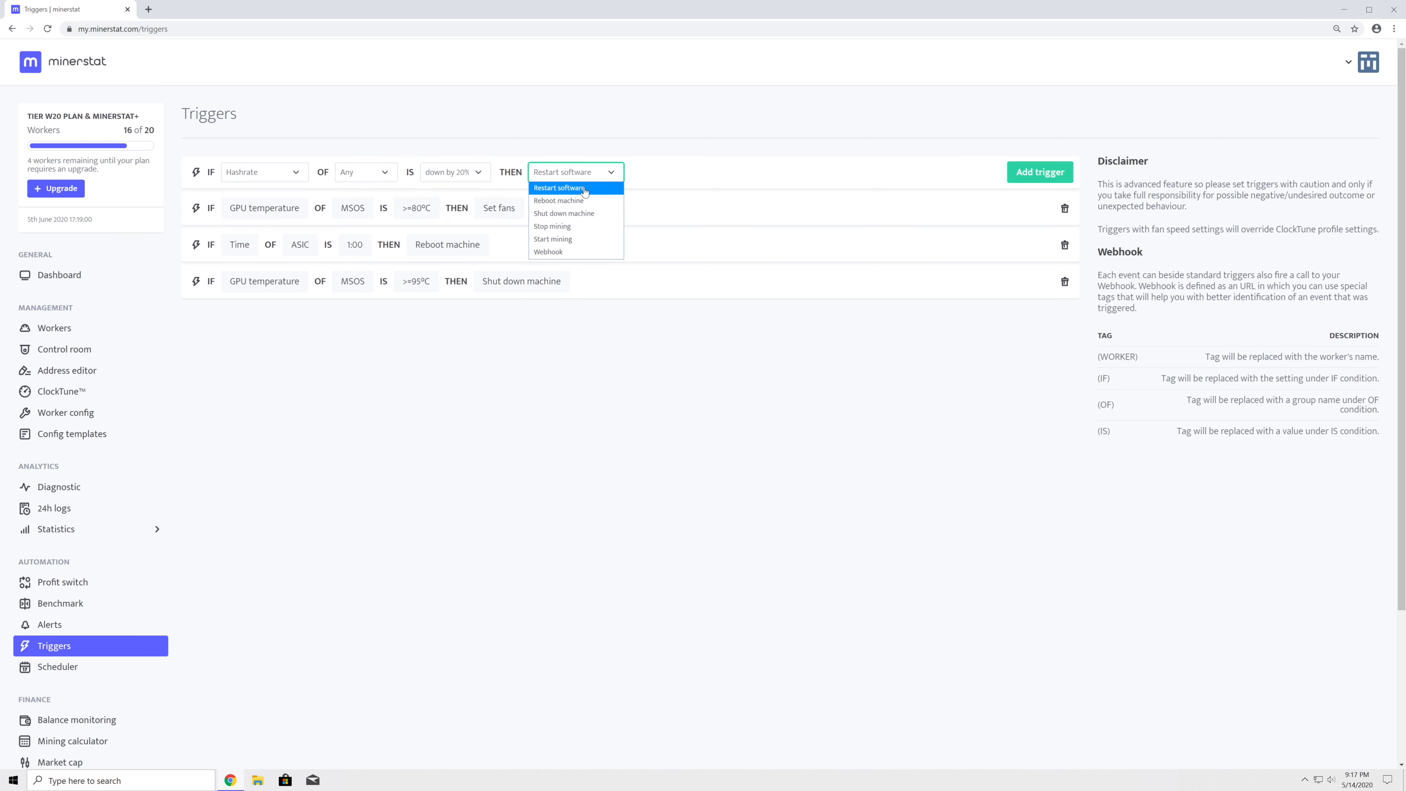
click(557, 187)
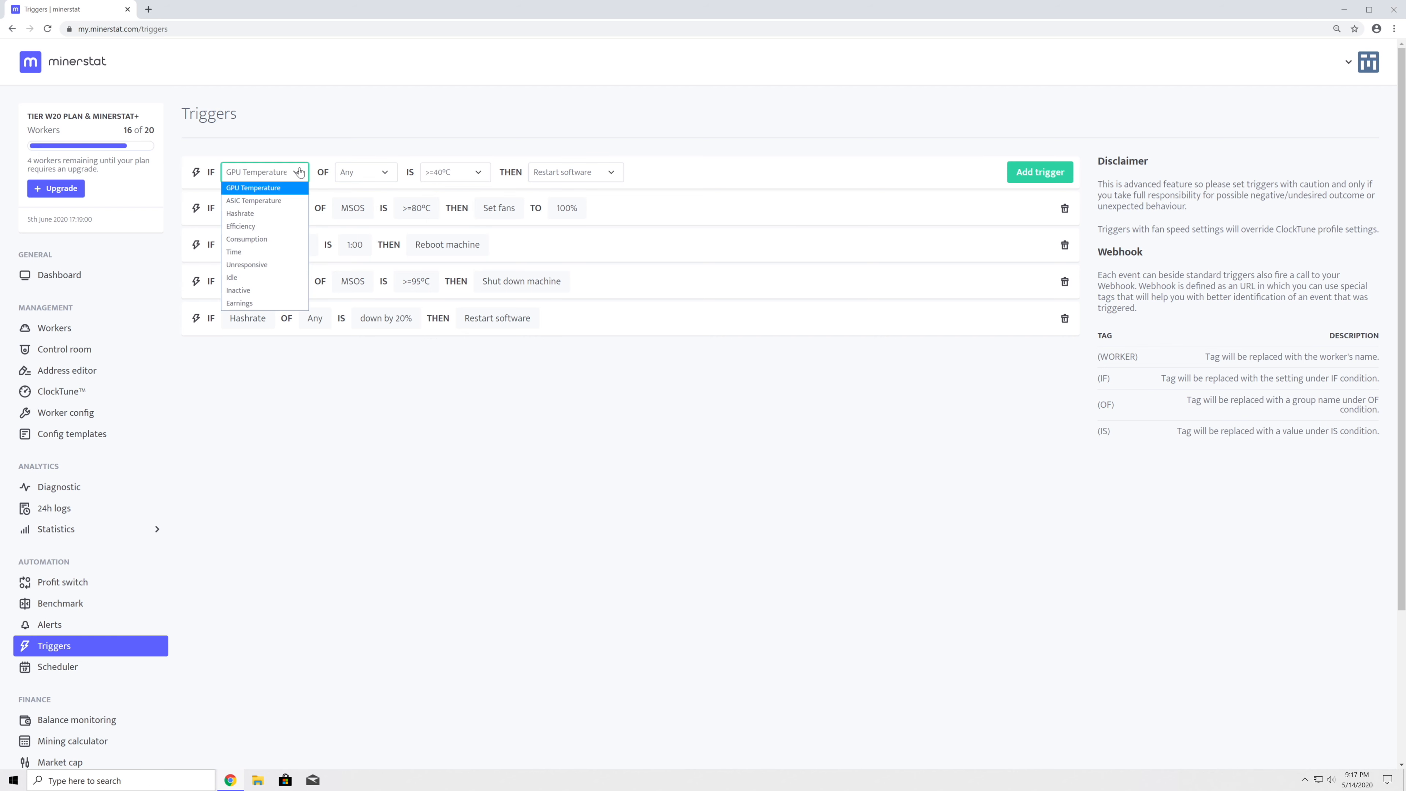
Step: Add a trigger that restarts profit switch when earnings drop by 20%
click(239, 302)
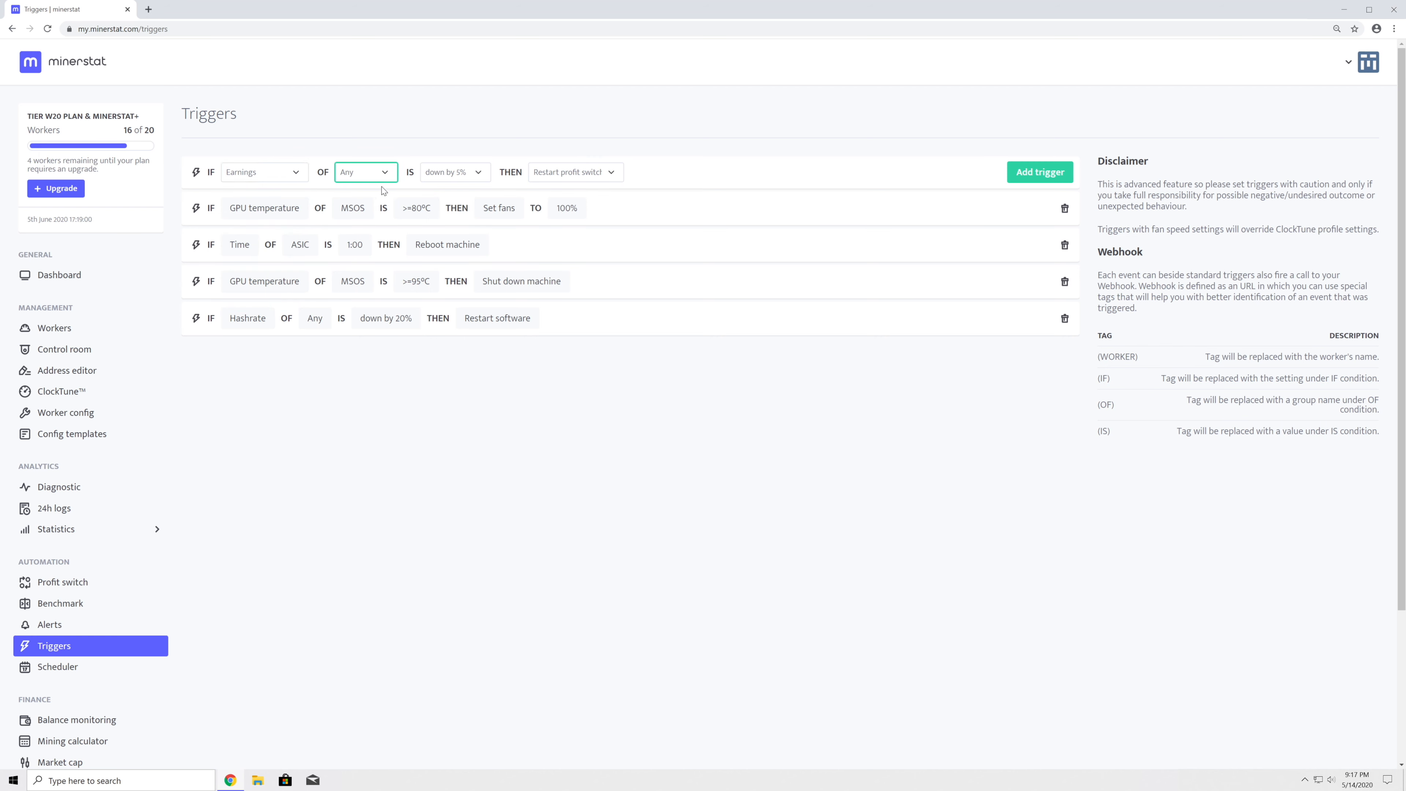
click(454, 172)
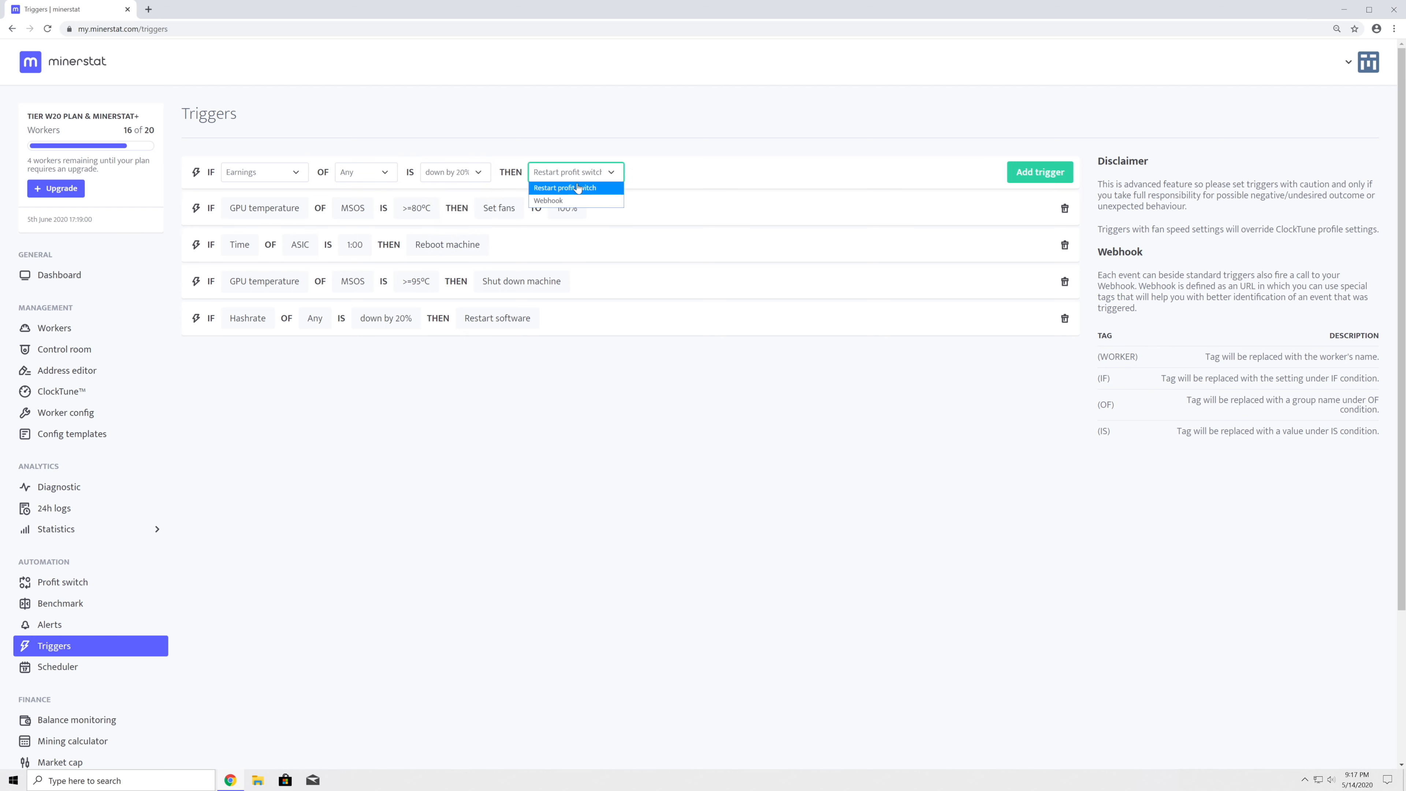
click(574, 188)
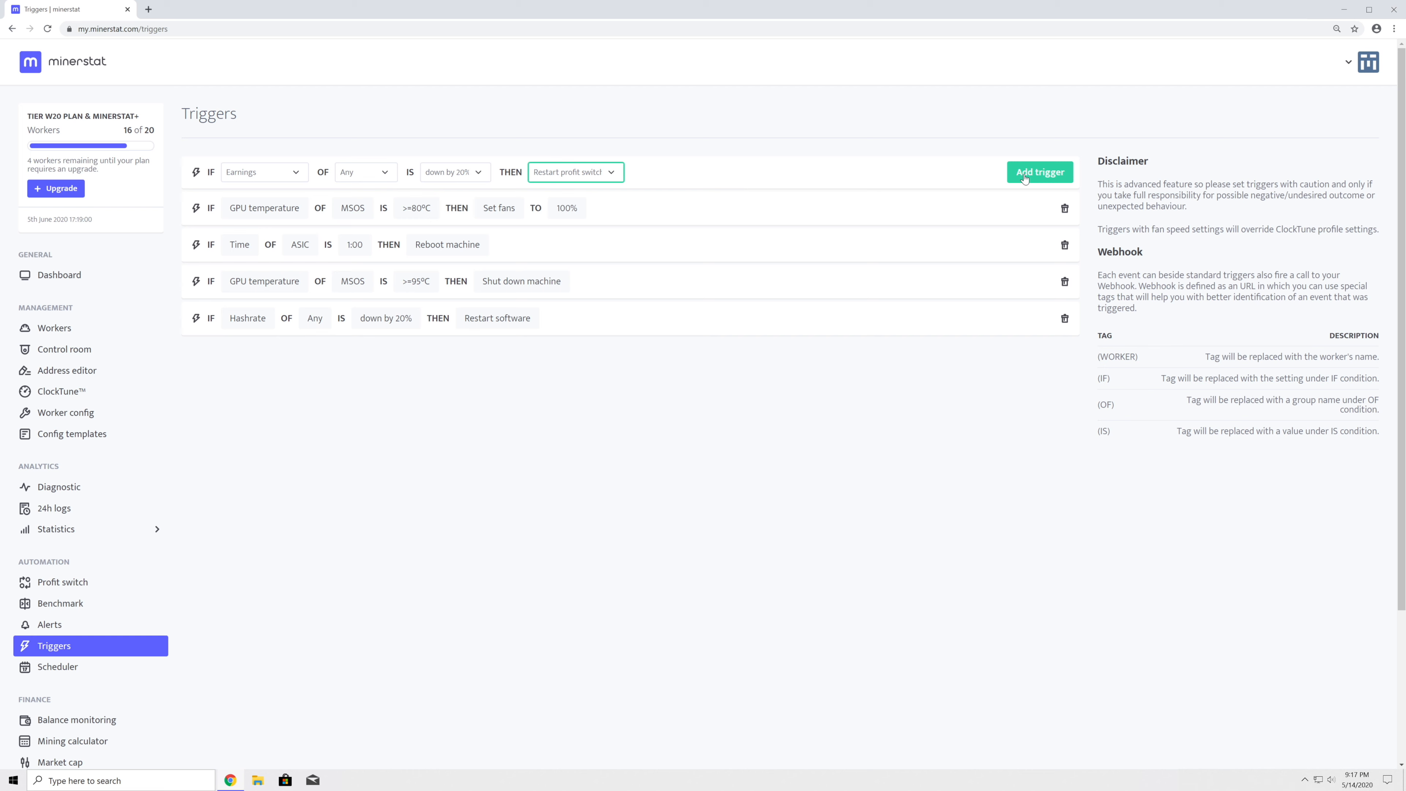
click(1039, 171)
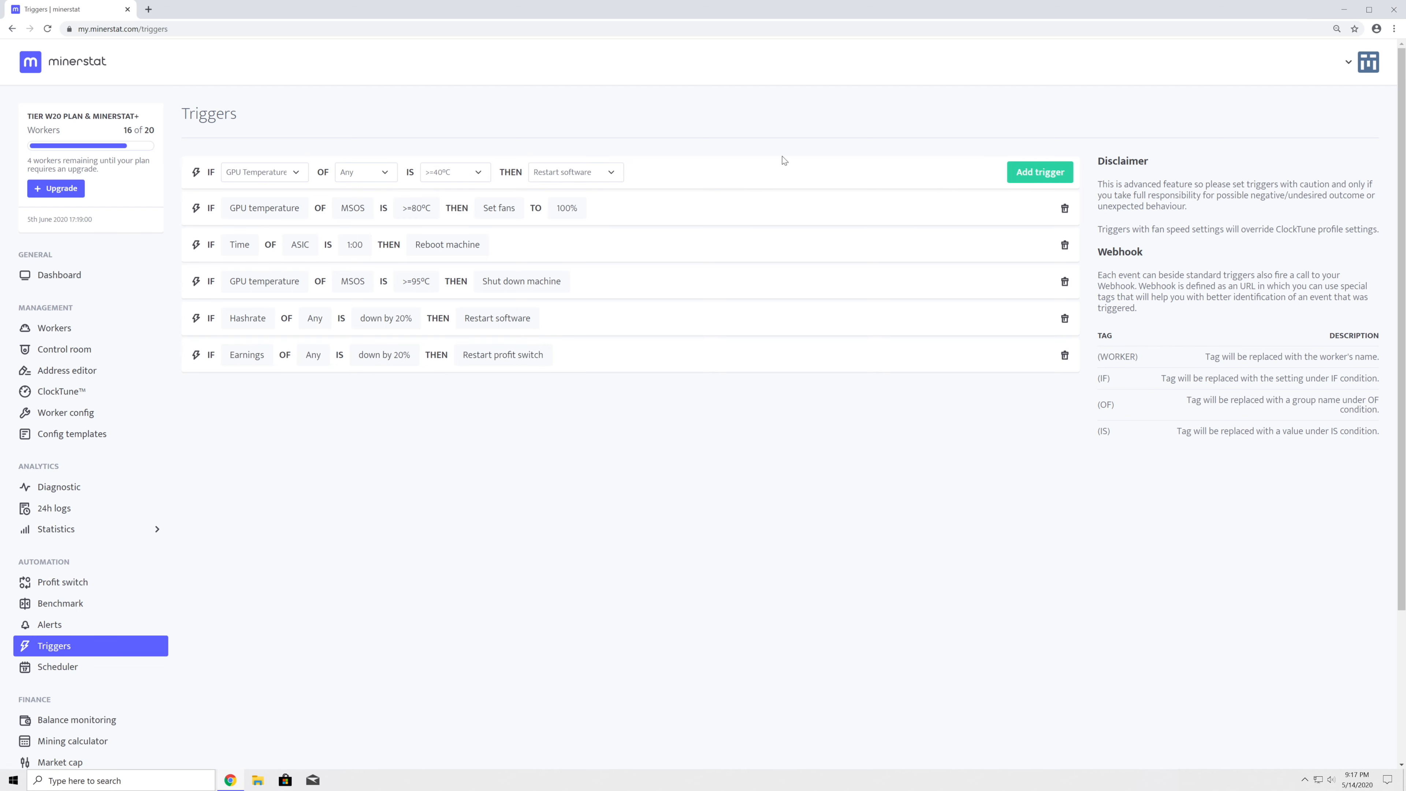
Step: Draft a trigger: any worker Unresponsive for 20 minutes, without adding it yet
click(263, 172)
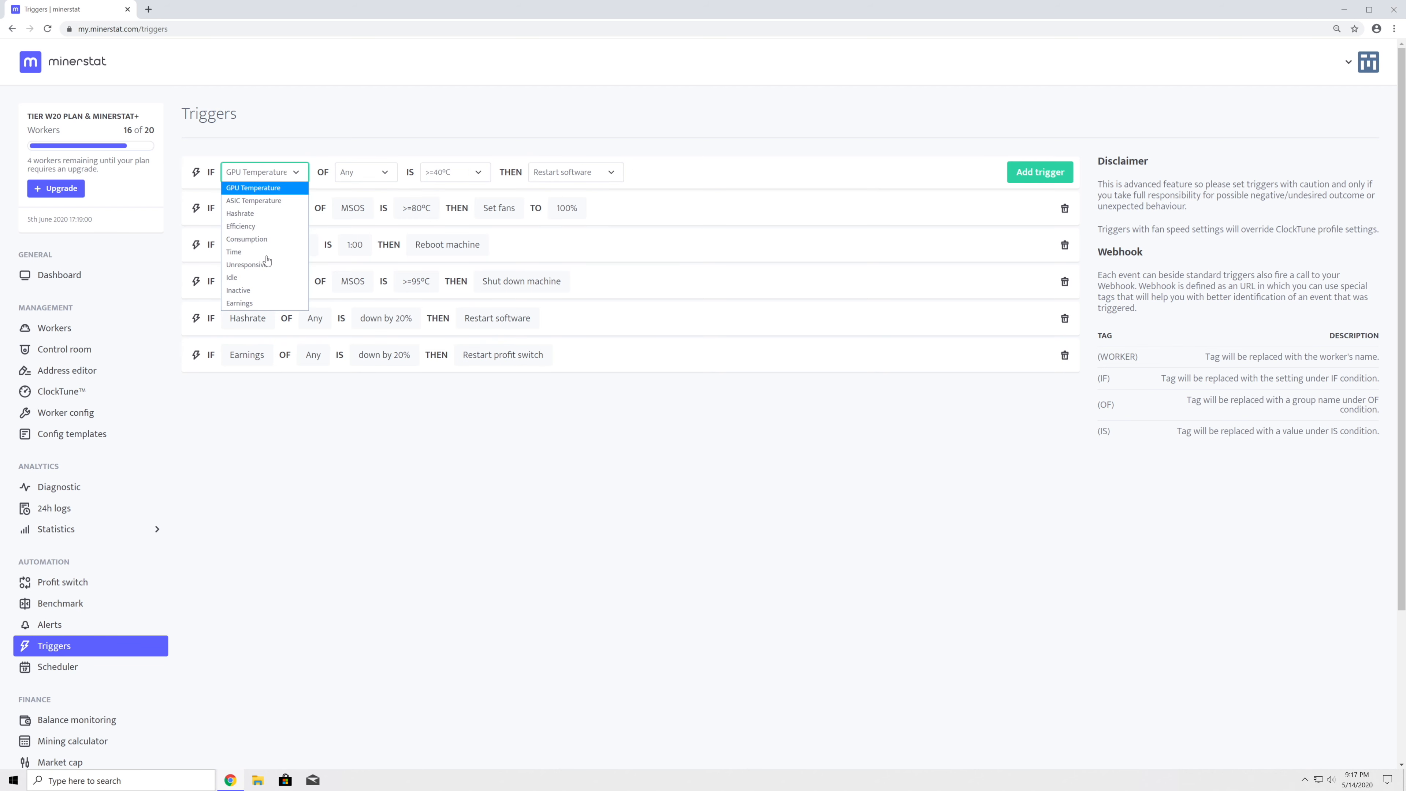
click(249, 264)
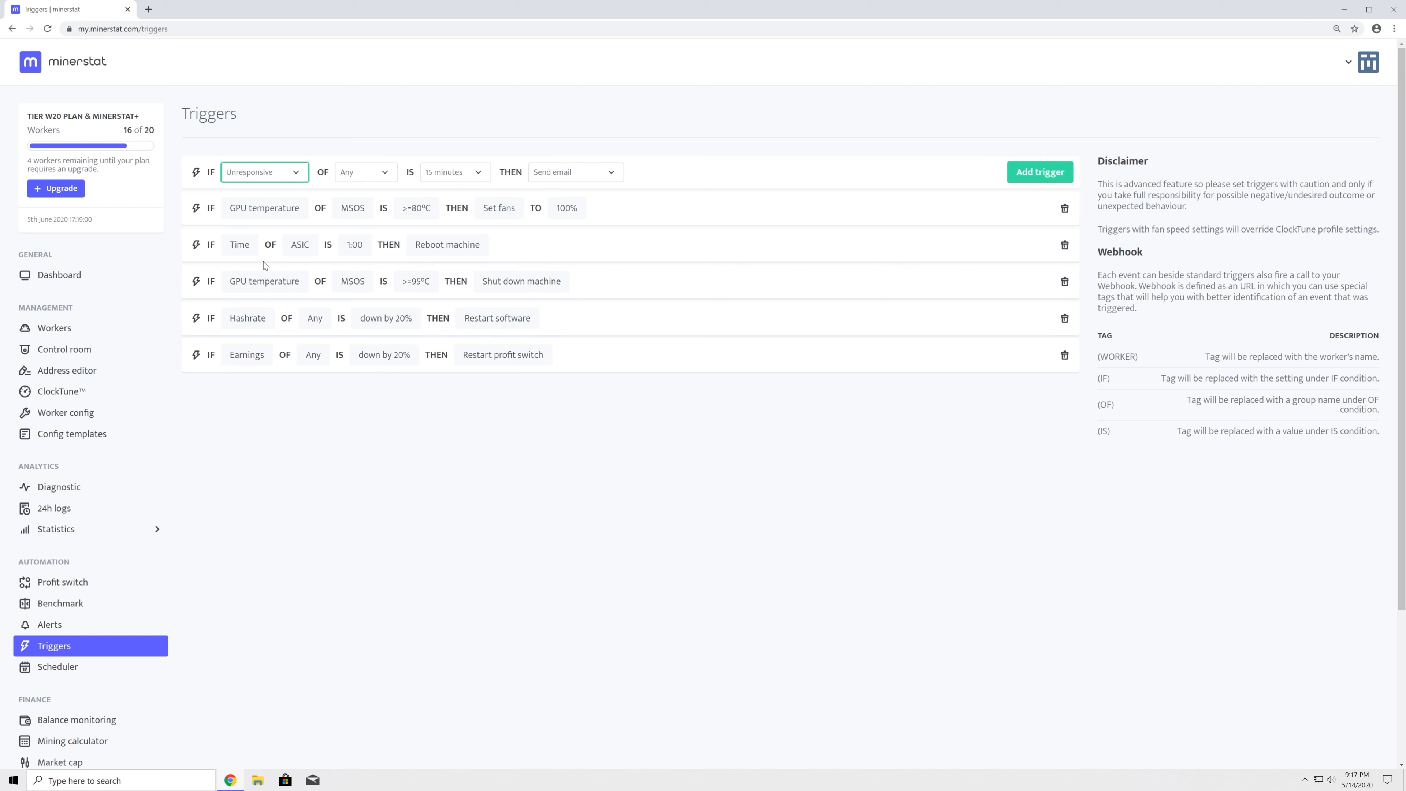
click(365, 172)
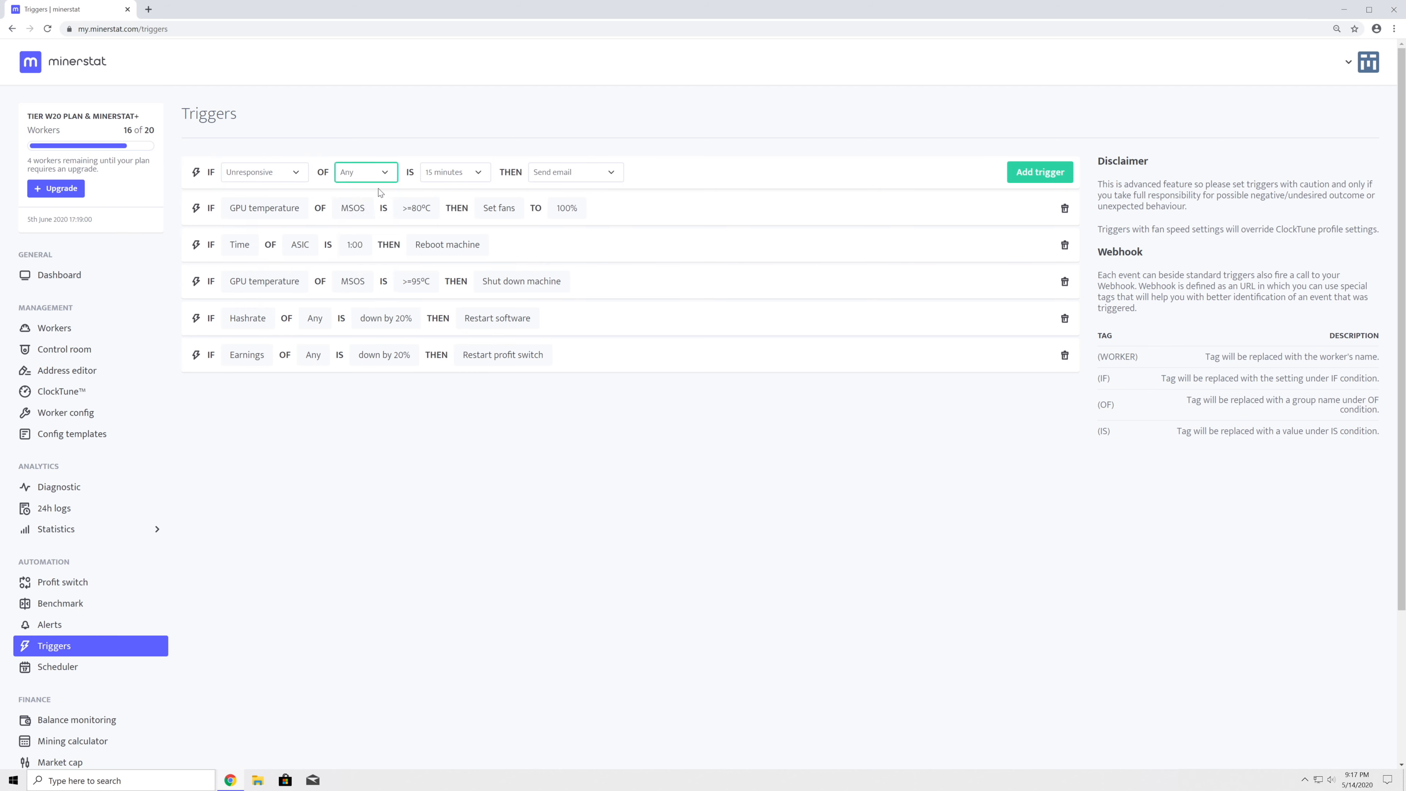
click(454, 172)
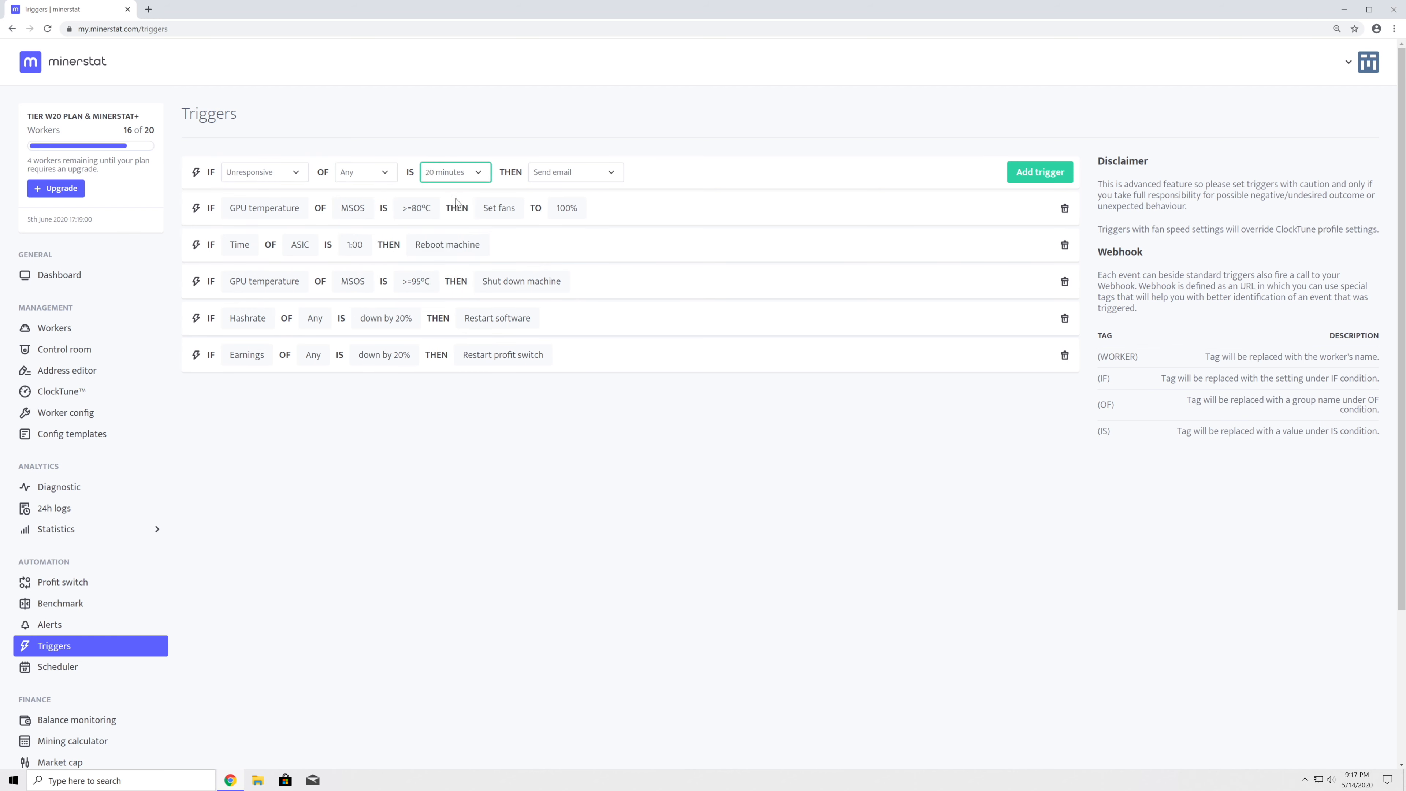